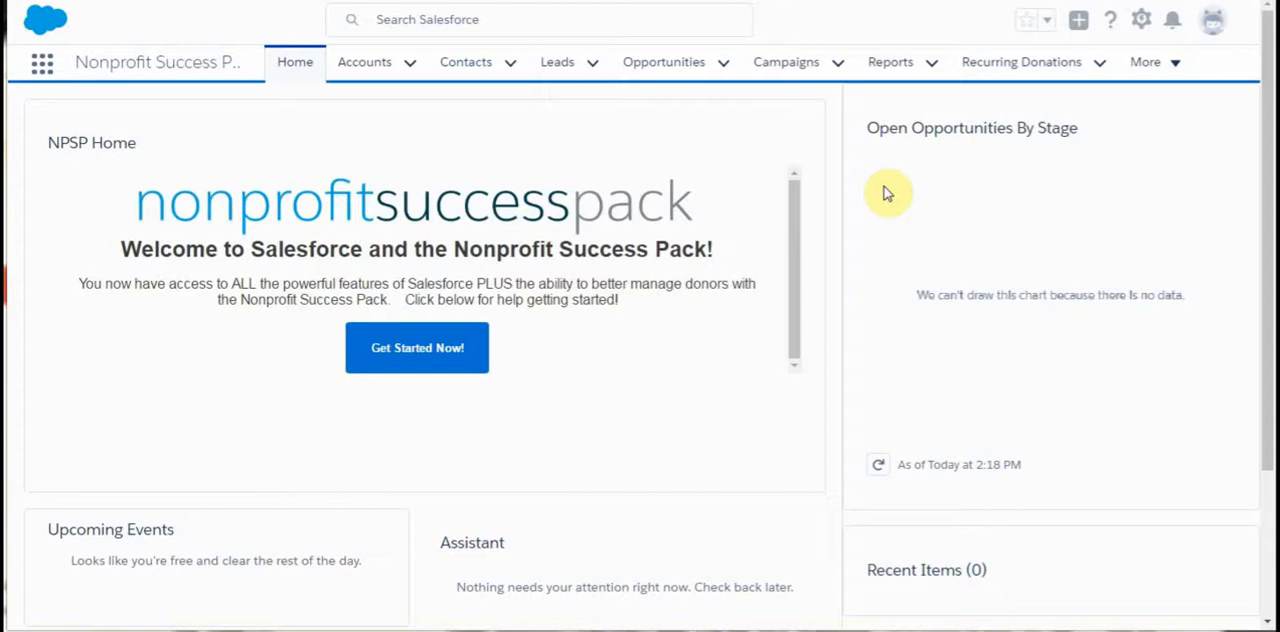
{"action": "mouse_move", "coordinate": [820, 150]}
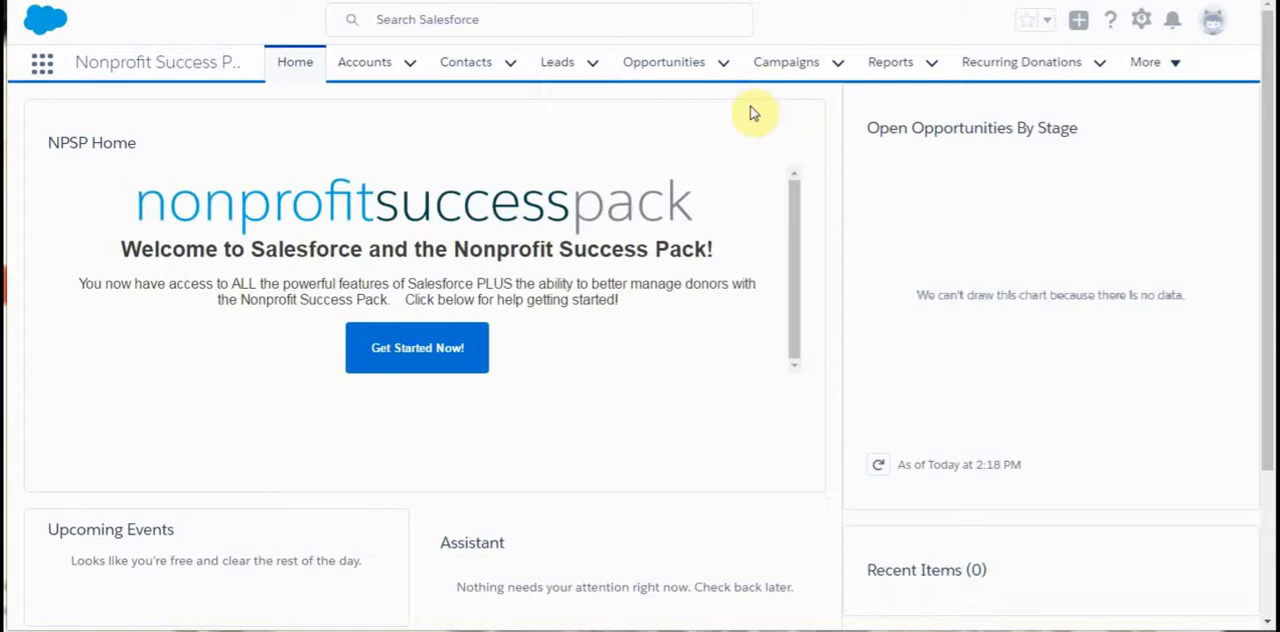
{"action": "mouse_move", "coordinate": [742, 132]}
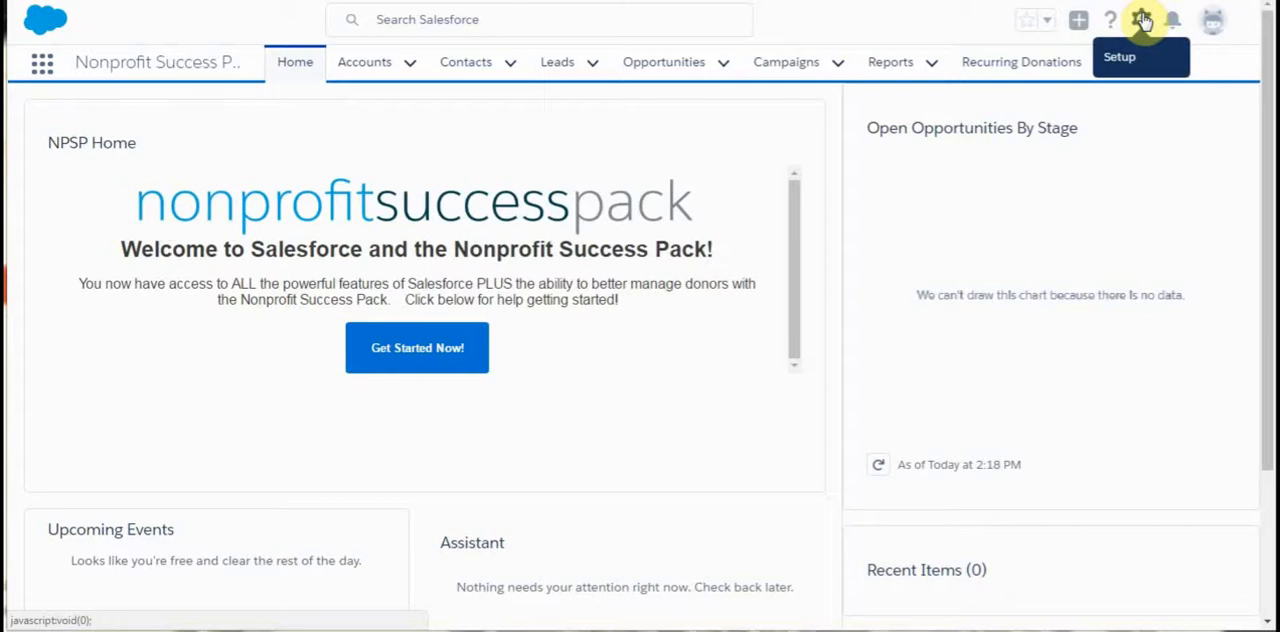
Go to Setup and bring up the Sites list containing the active Volunteers force.com site.
{"action": "left_click", "coordinate": [1142, 20]}
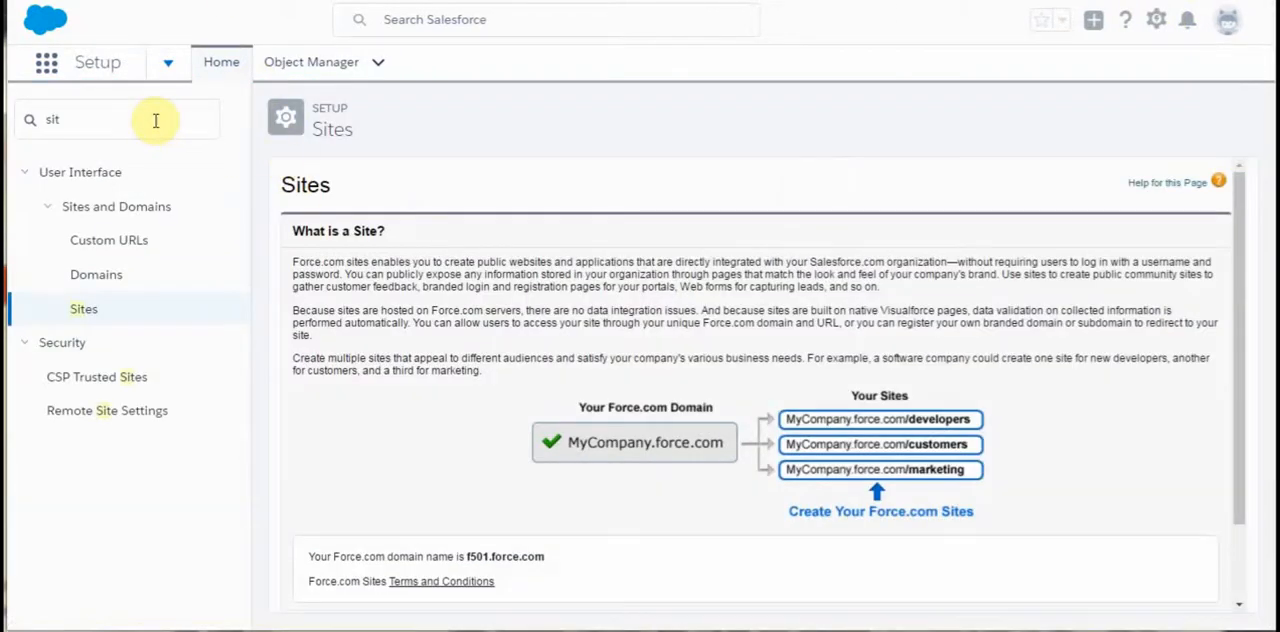
{"action": "mouse_move", "coordinate": [556, 184]}
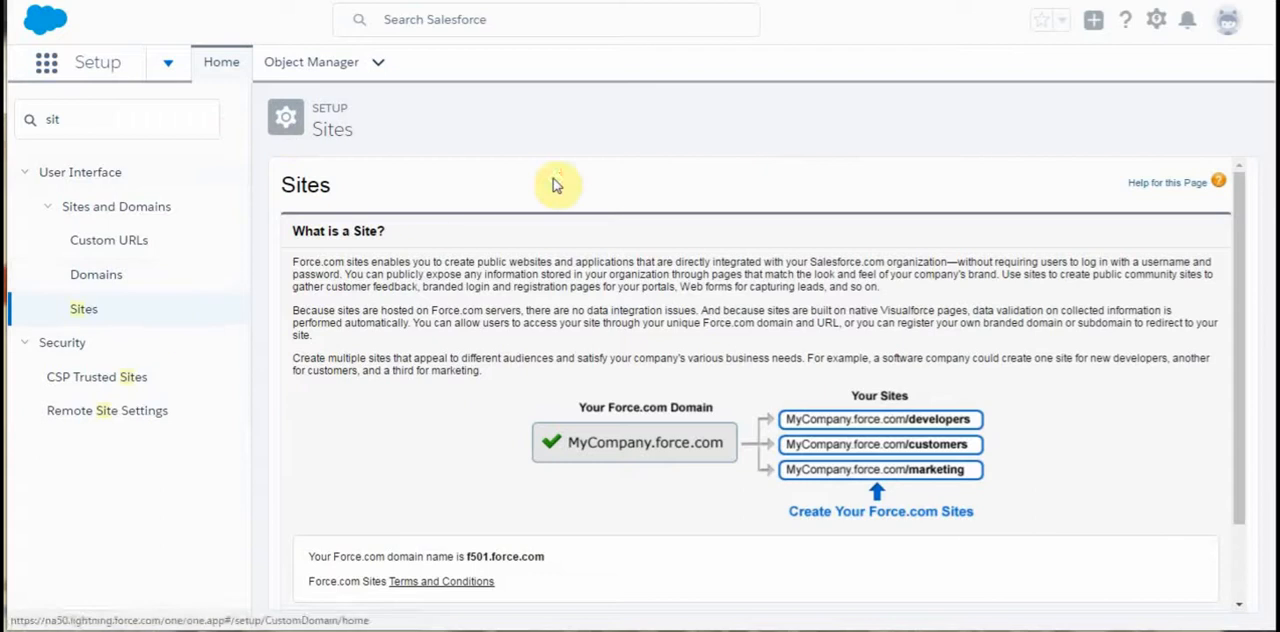
{"action": "scroll", "scroll_direction": "down", "scroll_amount": 3}
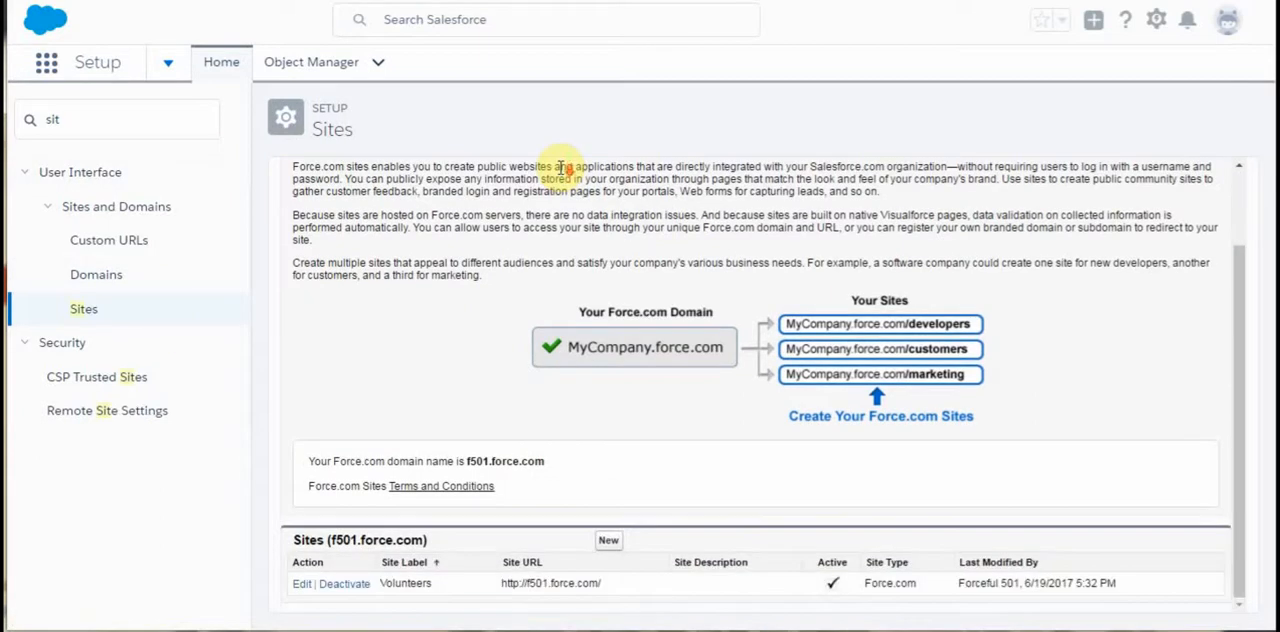
{"action": "mouse_move", "coordinate": [404, 584]}
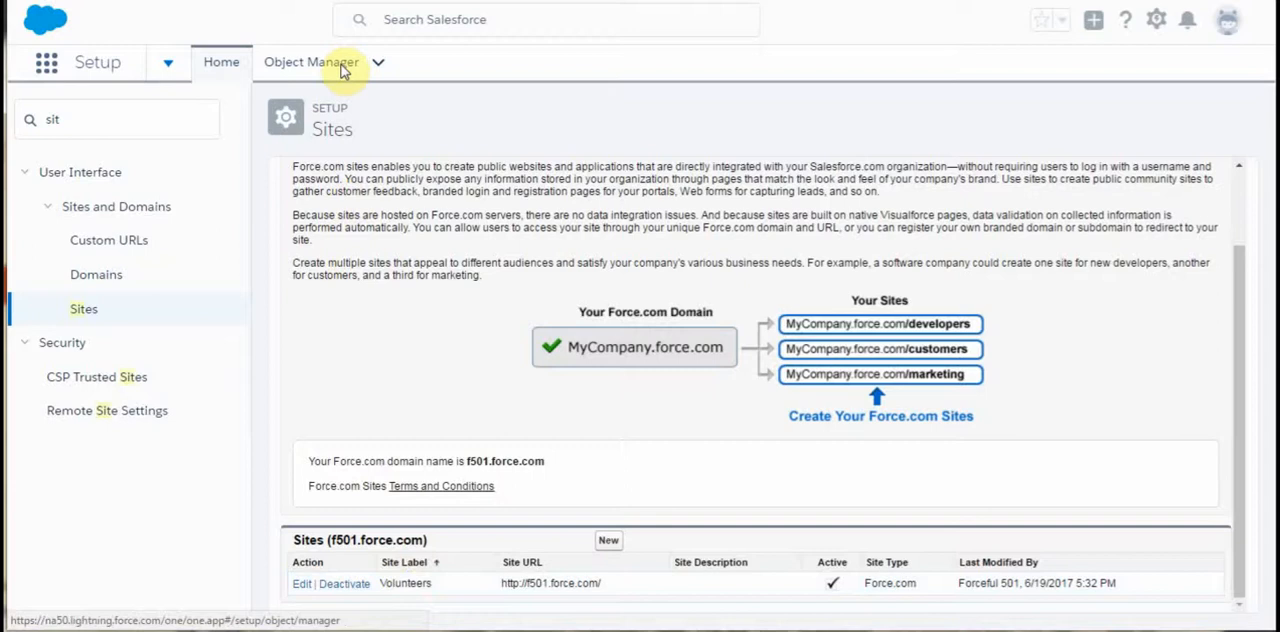
View the Volunteers site's detail page, reviewing its Custom URLs and Site Visualforce Pages lists.
{"action": "left_click", "coordinate": [406, 584]}
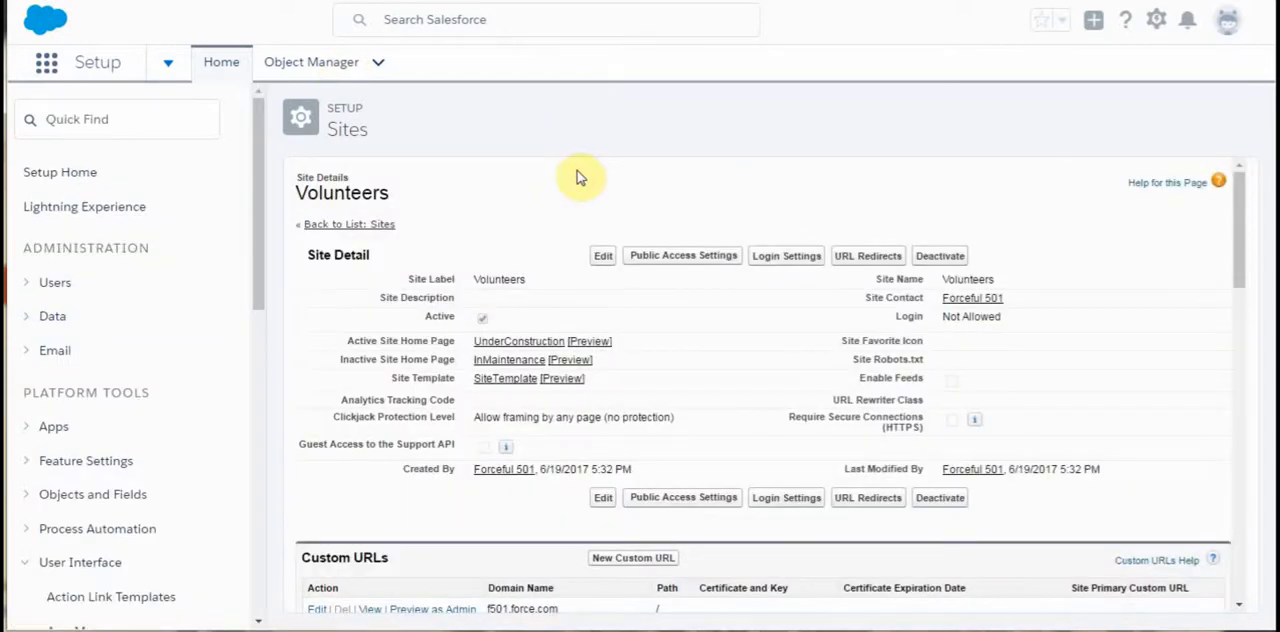
{"action": "mouse_move", "coordinate": [596, 198]}
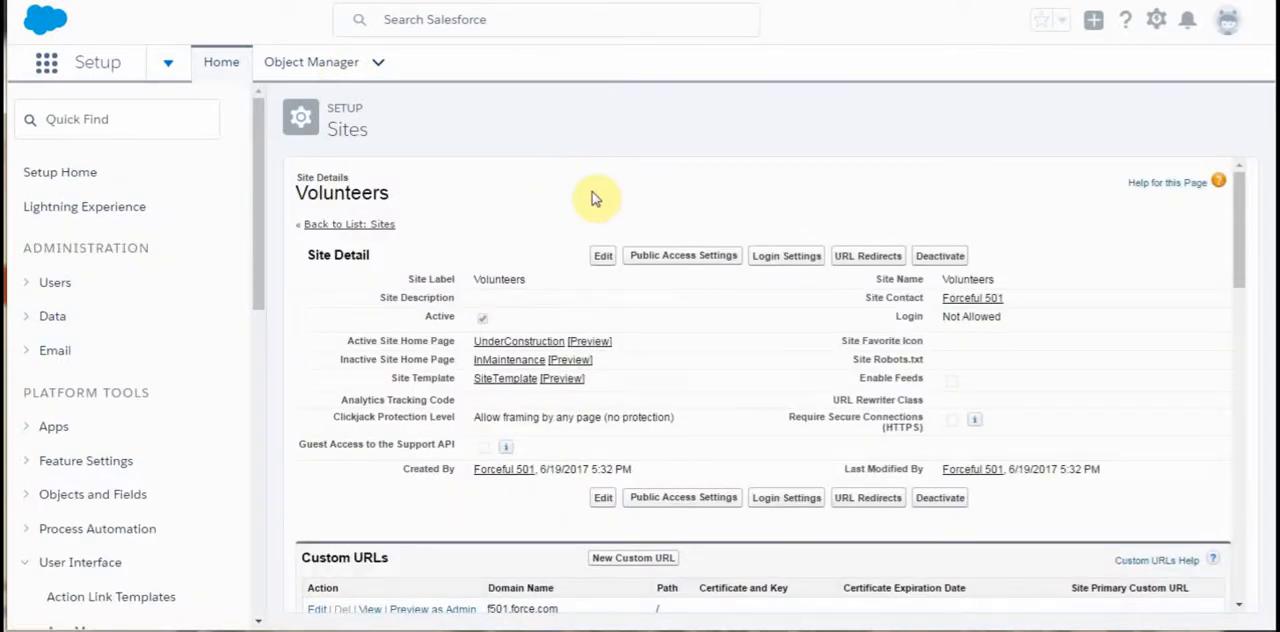
{"action": "mouse_move", "coordinate": [564, 442]}
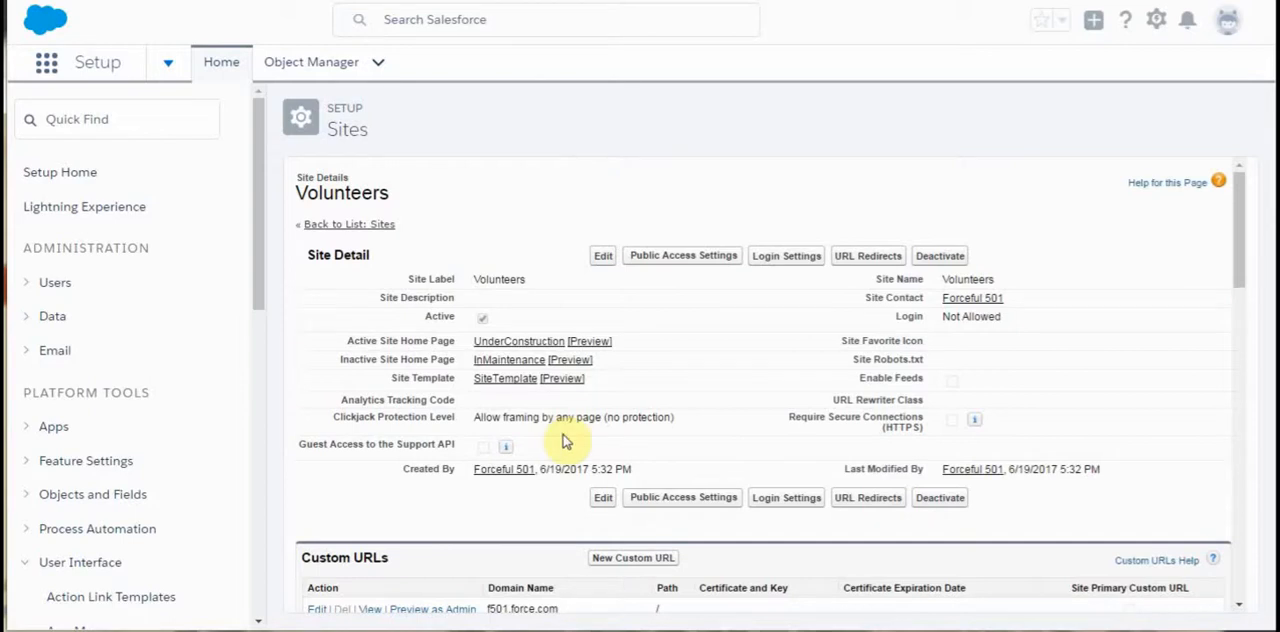
{"action": "scroll", "scroll_direction": "down", "scroll_amount": 3}
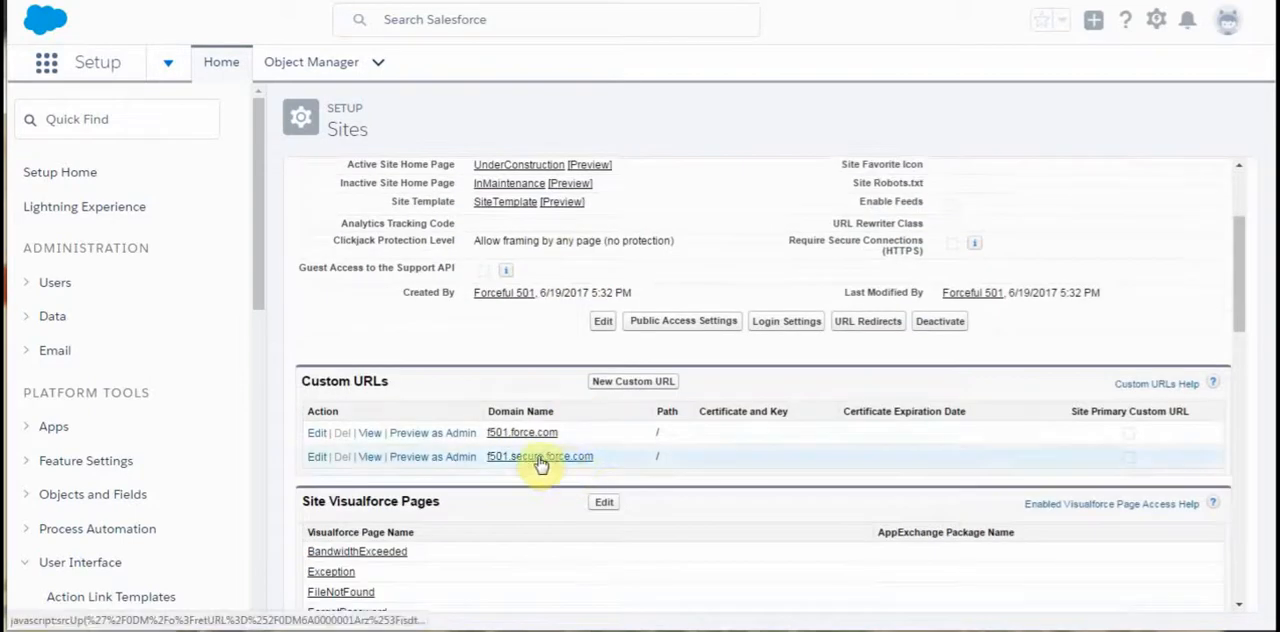
{"action": "mouse_move", "coordinate": [496, 454]}
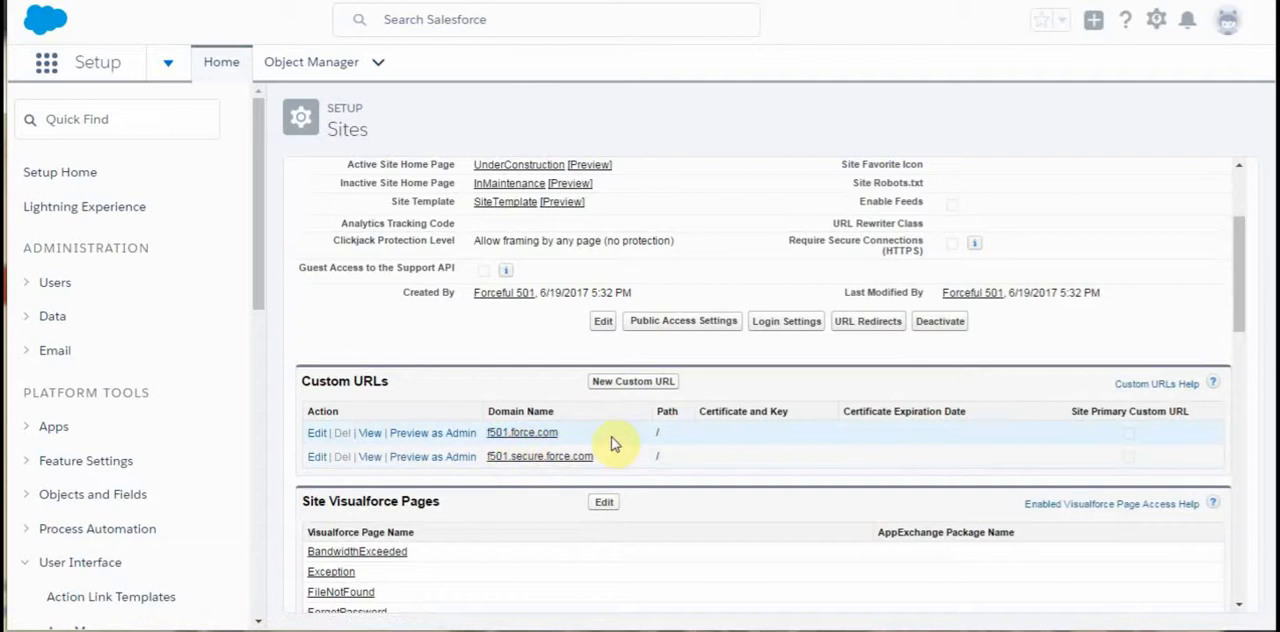
{"action": "scroll", "scroll_direction": "down", "scroll_amount": 3}
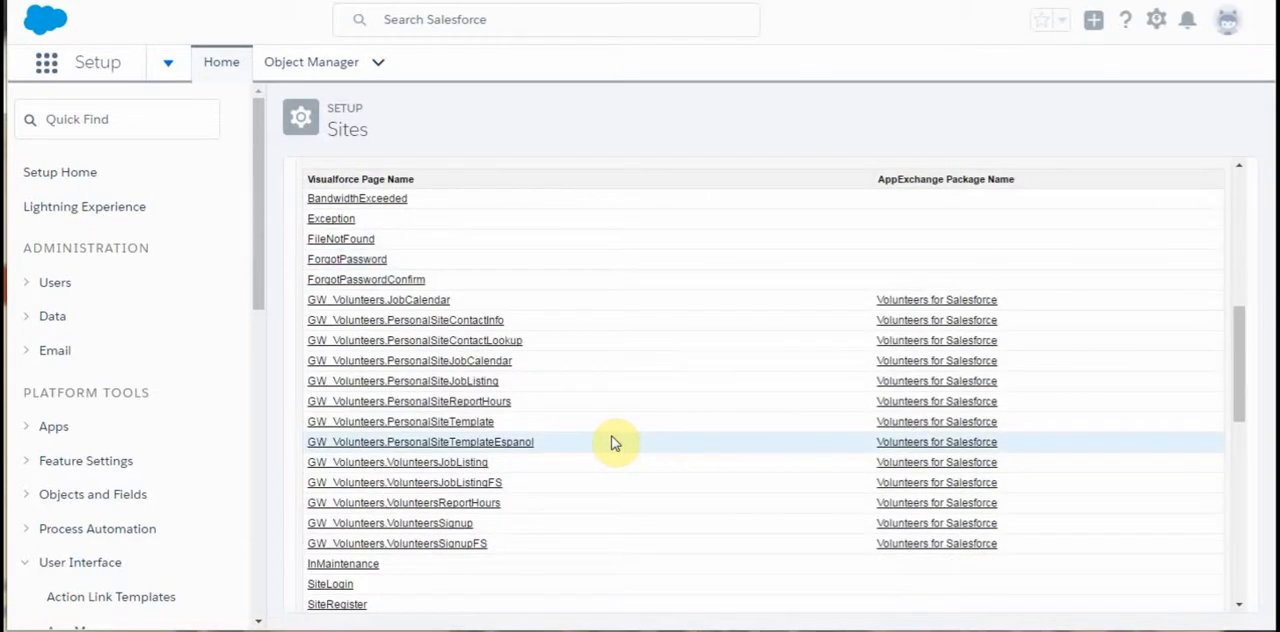
{"action": "mouse_move", "coordinate": [464, 564]}
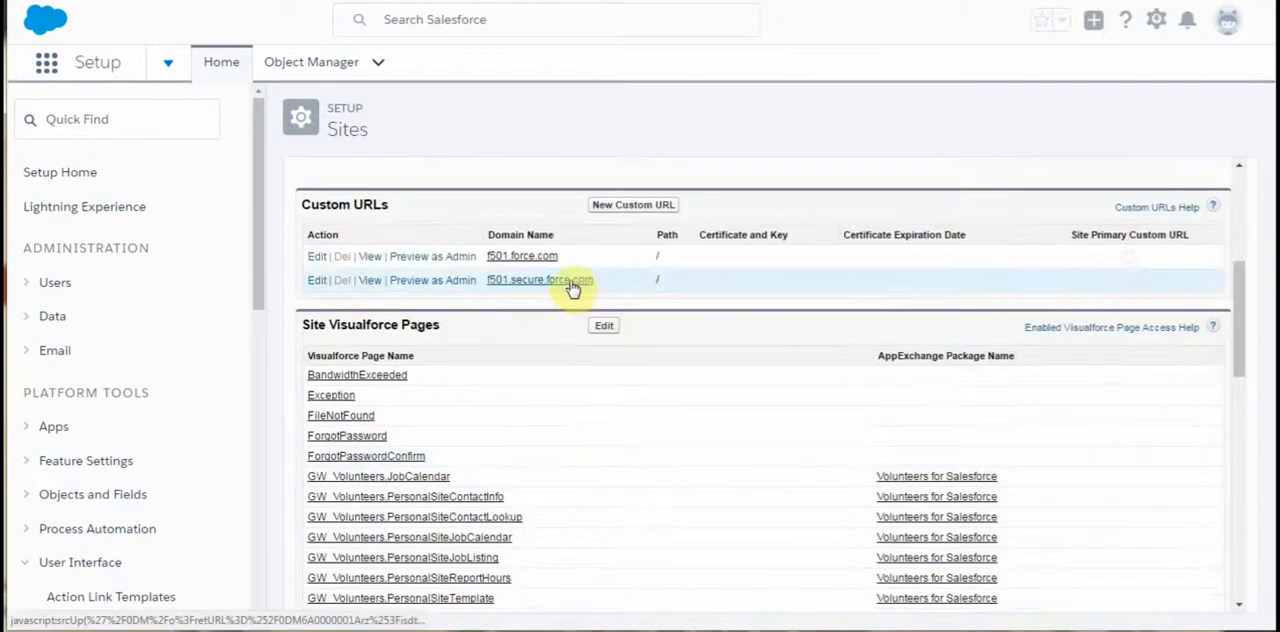
{"action": "mouse_move", "coordinate": [588, 514]}
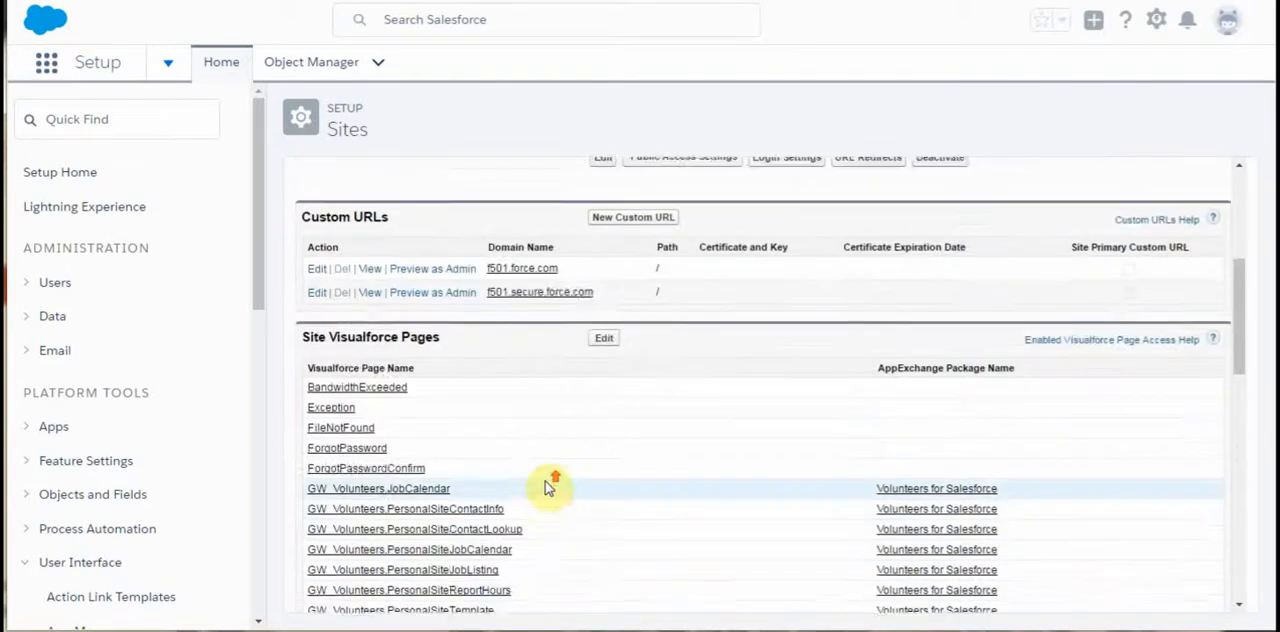
{"action": "scroll", "scroll_direction": "up", "scroll_amount": 3}
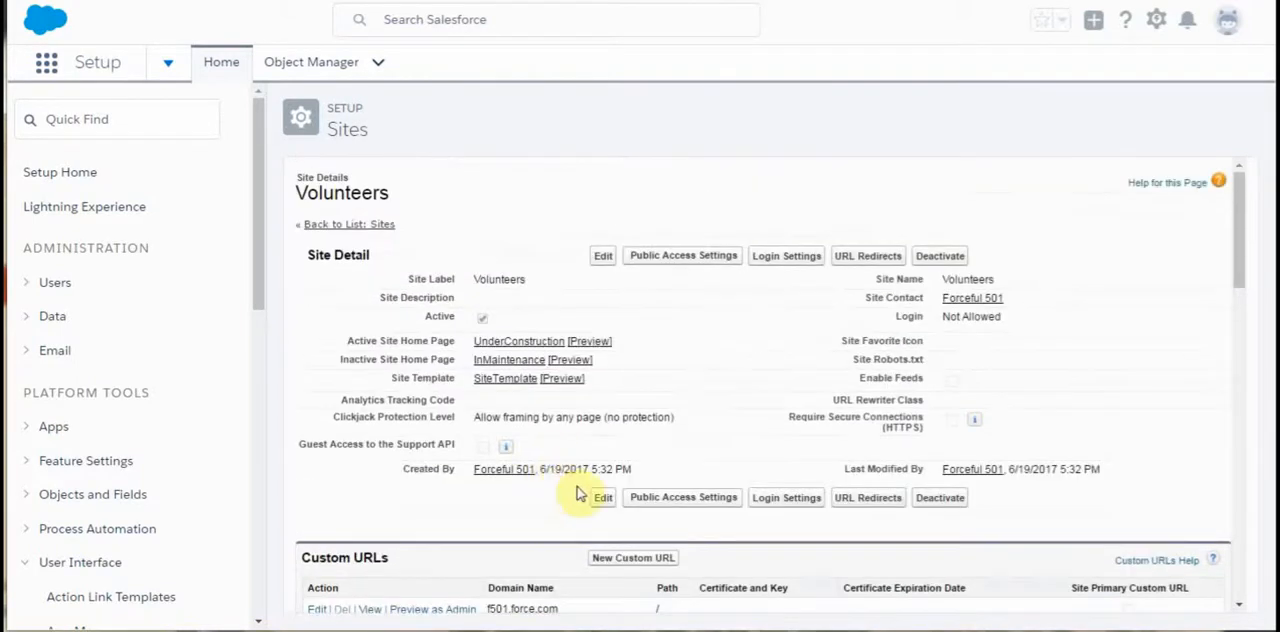
{"action": "scroll", "scroll_direction": "down", "scroll_amount": 3}
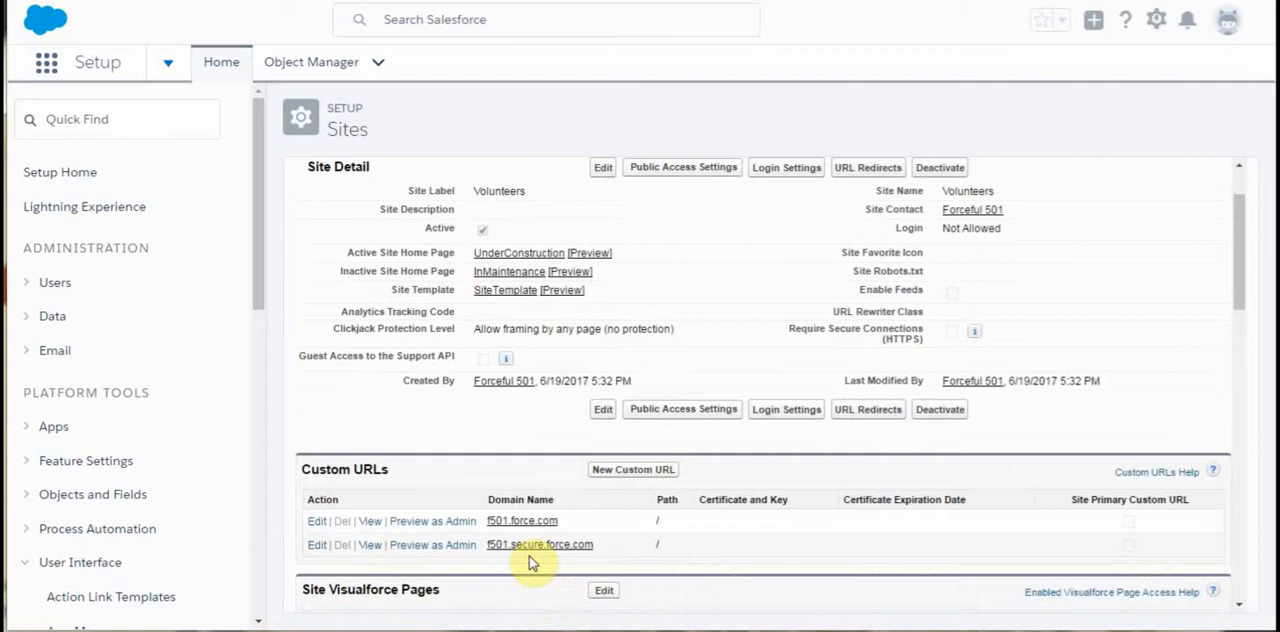
{"action": "scroll", "scroll_direction": "down", "scroll_amount": 3}
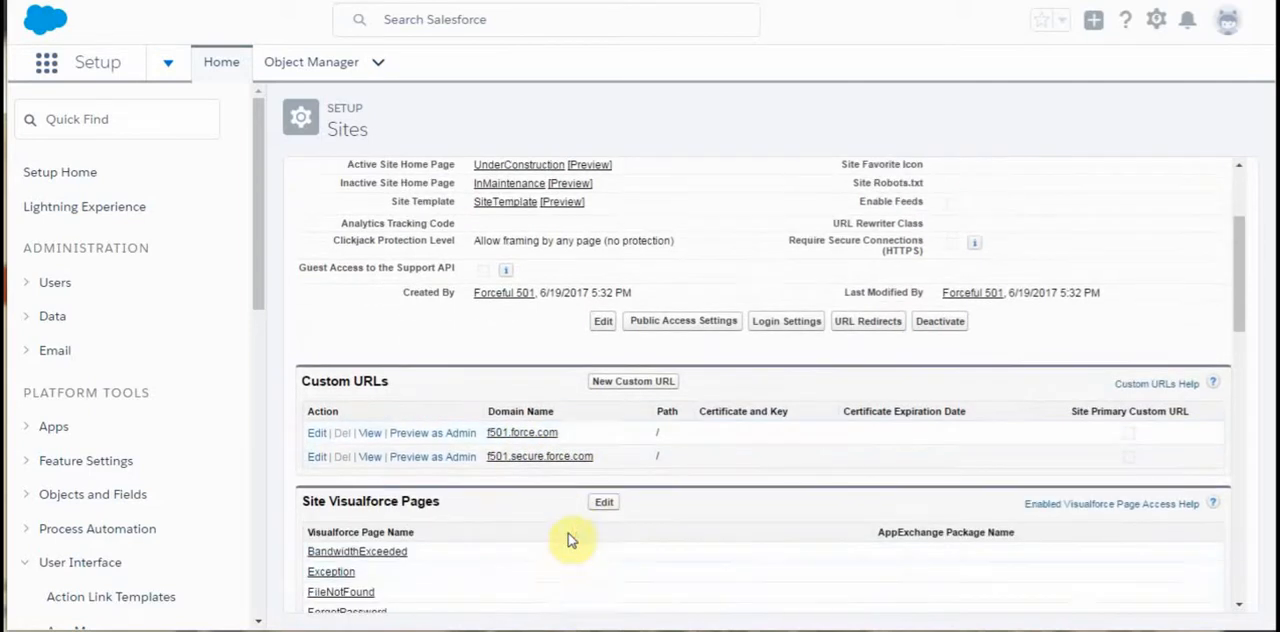
{"action": "scroll", "scroll_direction": "down", "scroll_amount": 3}
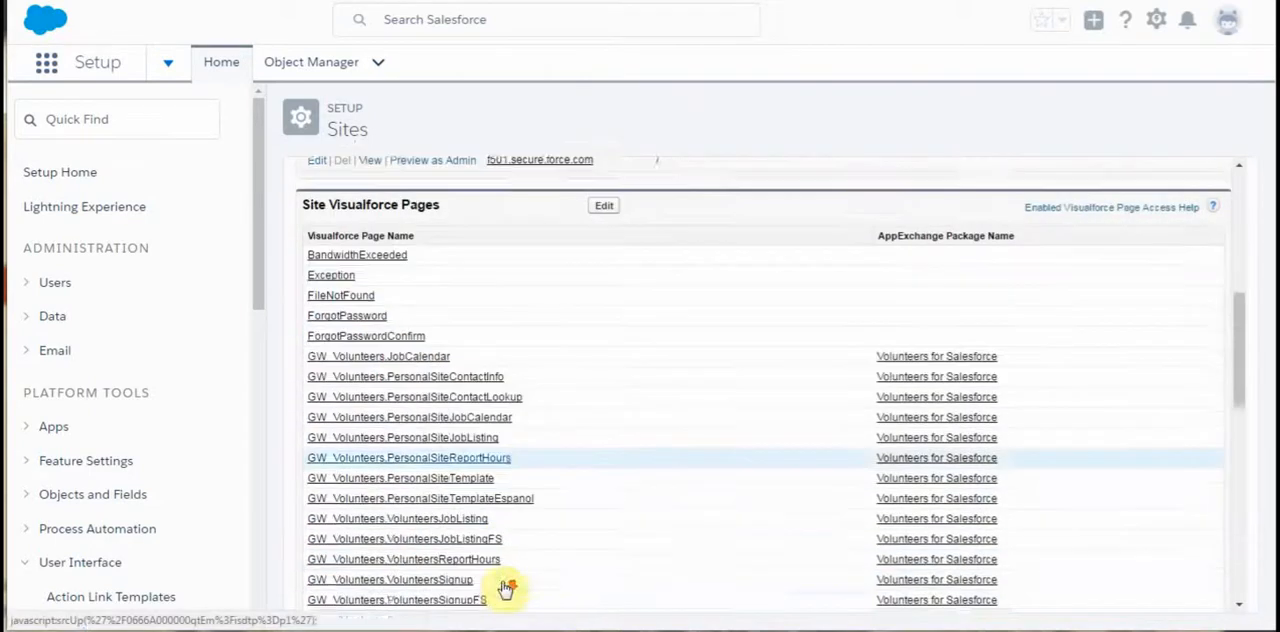
{"action": "scroll", "scroll_direction": "down", "scroll_amount": 3}
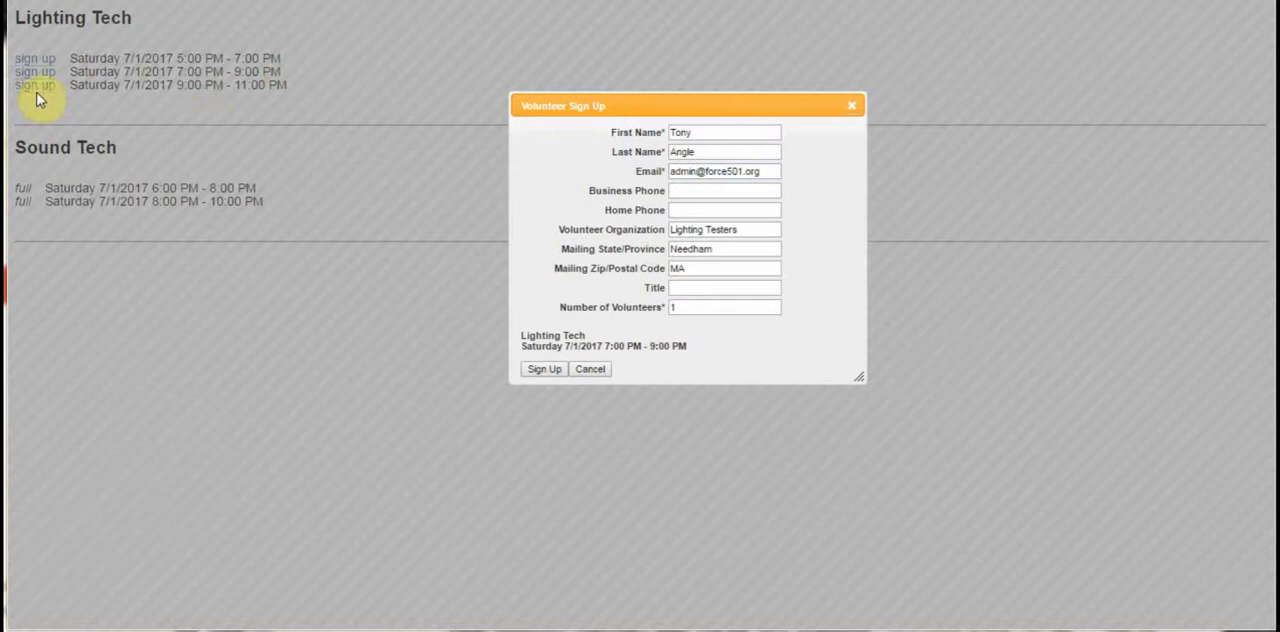
{"action": "mouse_move", "coordinate": [40, 76]}
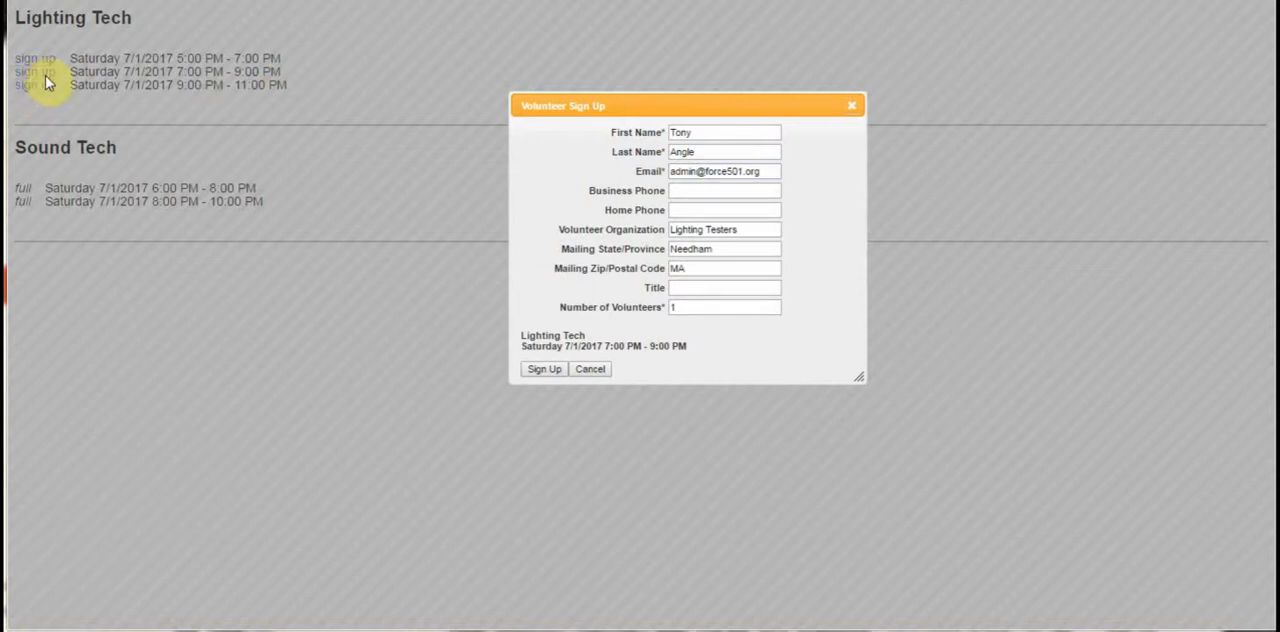
{"action": "mouse_move", "coordinate": [62, 92]}
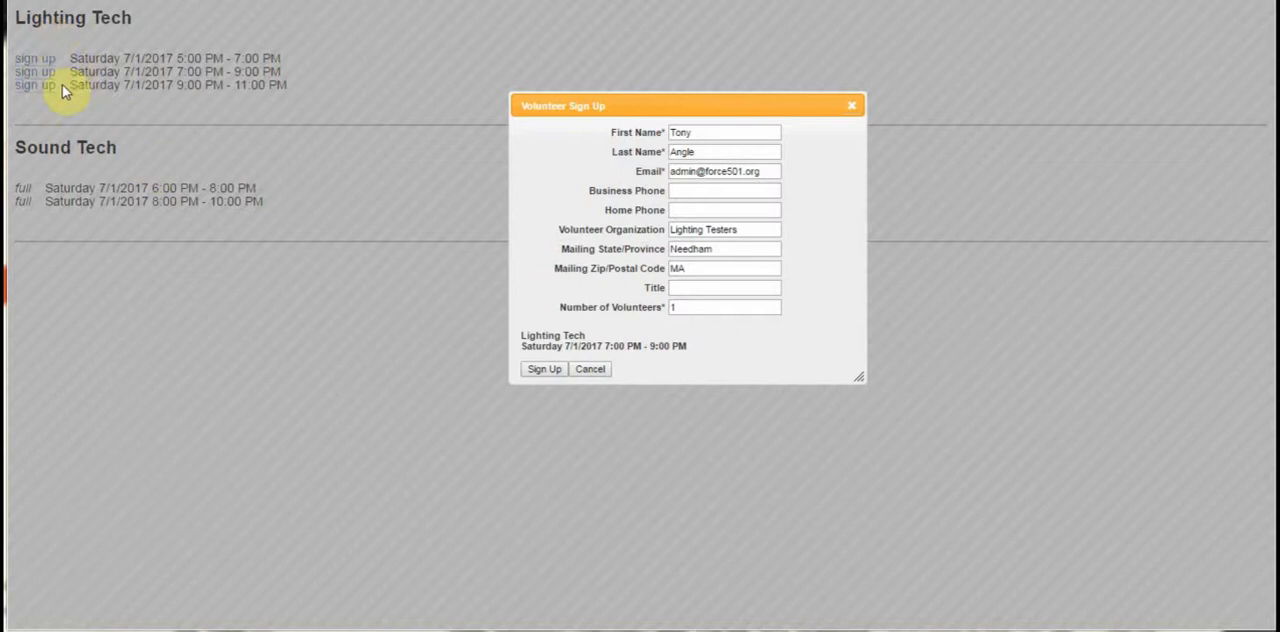
{"action": "mouse_move", "coordinate": [32, 84]}
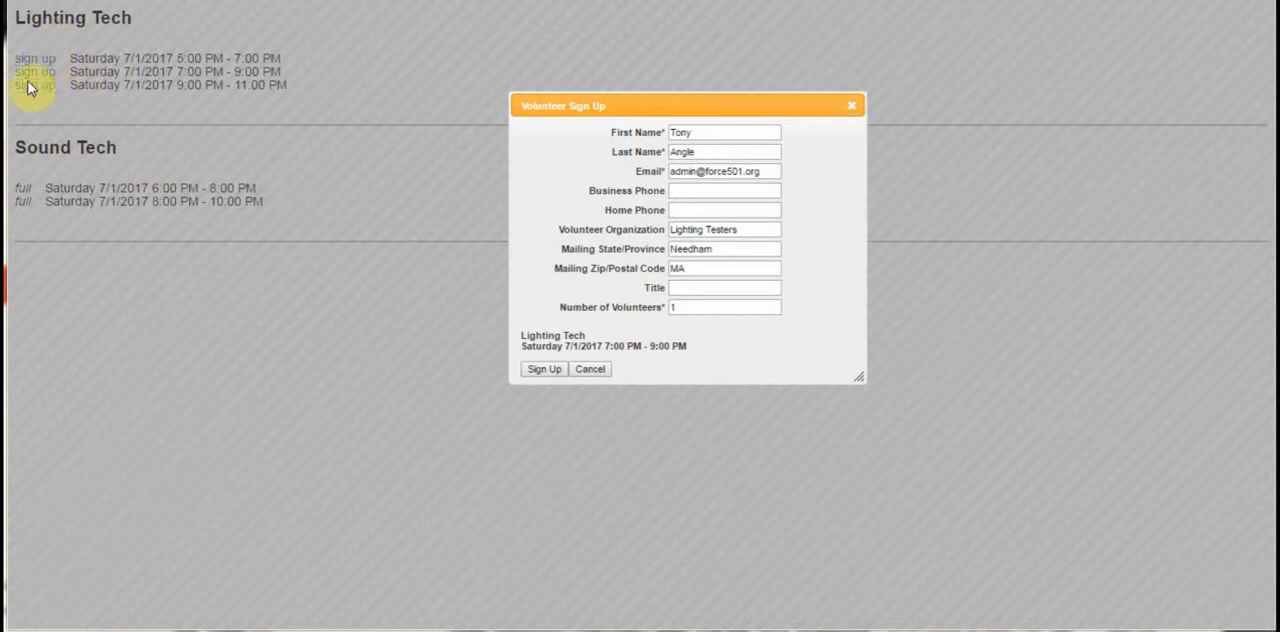
{"action": "mouse_move", "coordinate": [500, 164]}
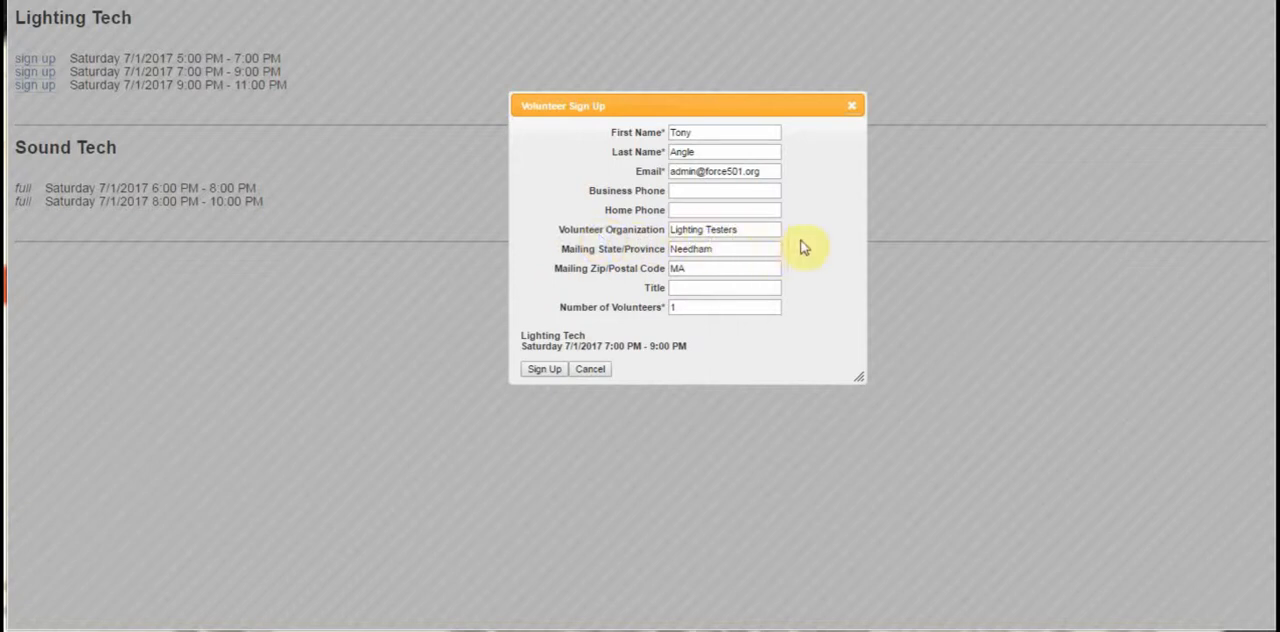
{"action": "mouse_move", "coordinate": [788, 244]}
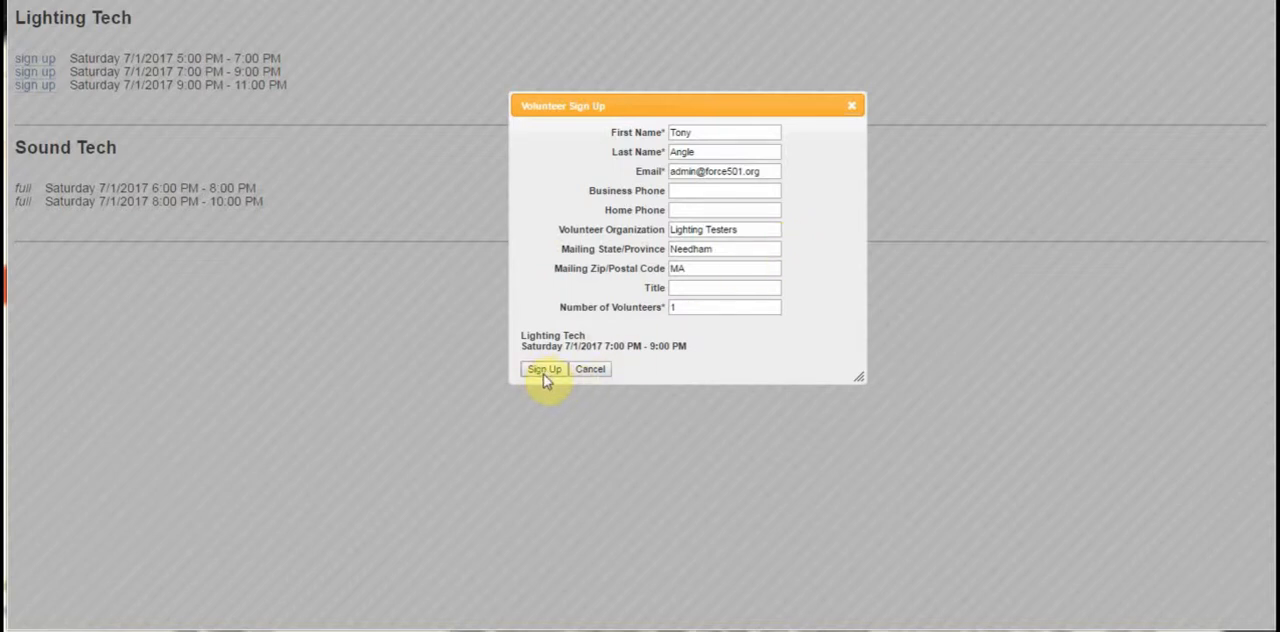
Submit the Volunteer Sign Up dialog for the 7:00–9:00 PM Lighting Tech shift.
{"action": "left_click", "coordinate": [544, 368]}
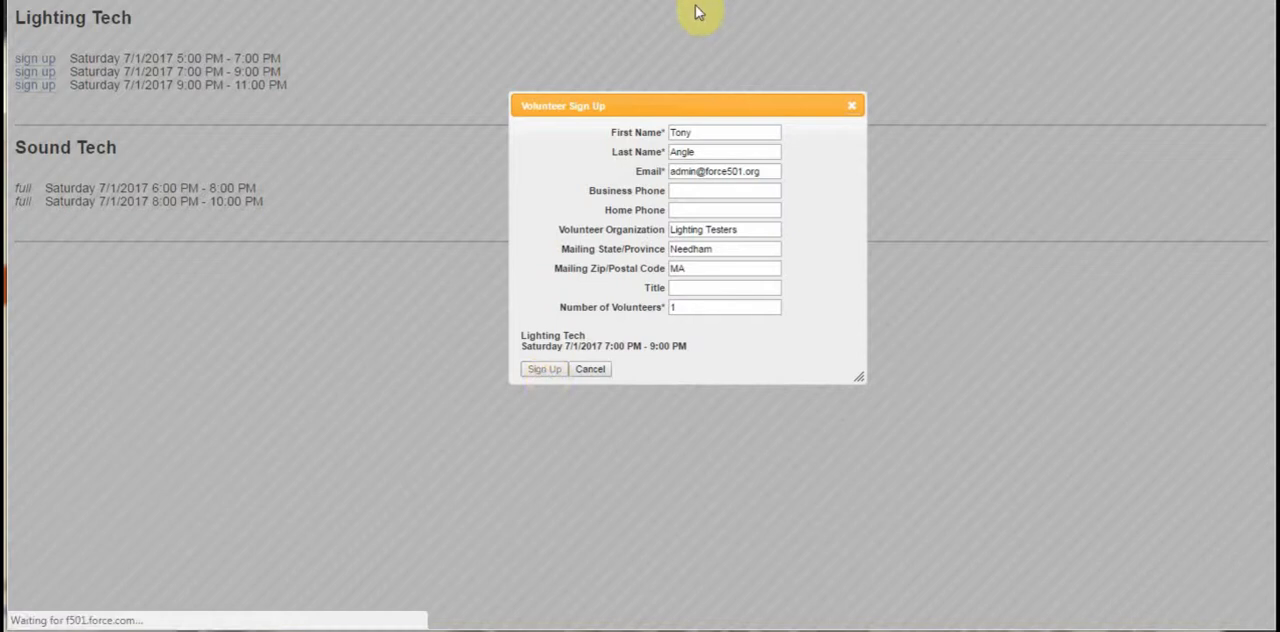
{"action": "left_click", "coordinate": [544, 368]}
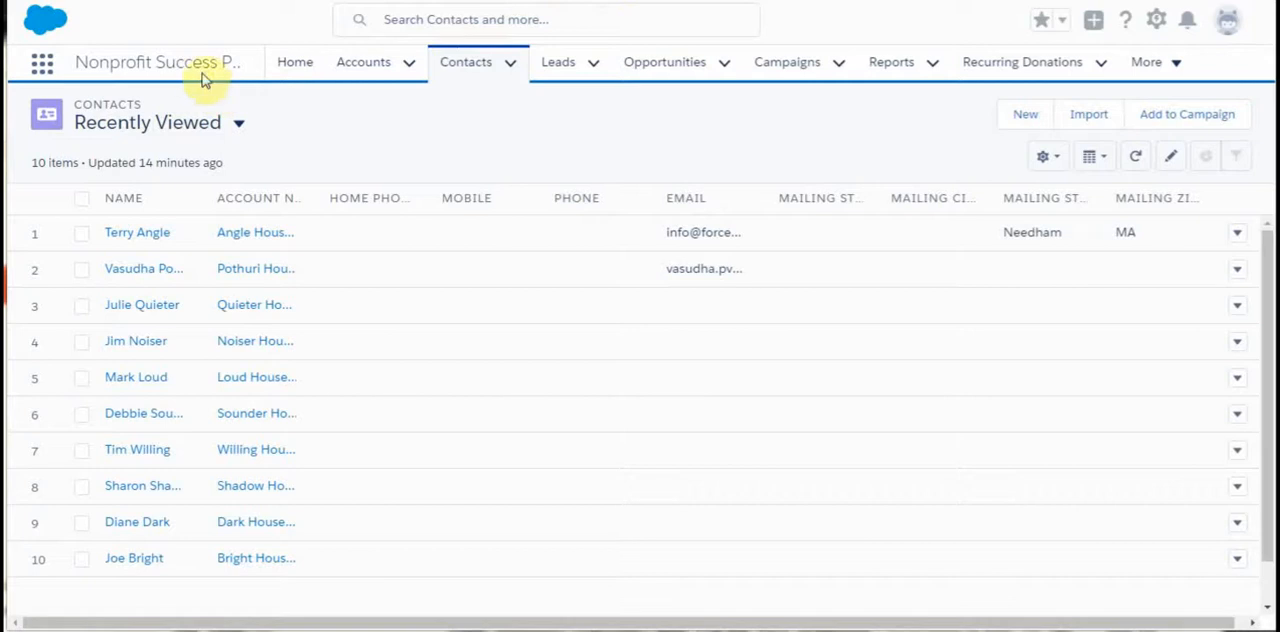
{"action": "mouse_move", "coordinate": [156, 70]}
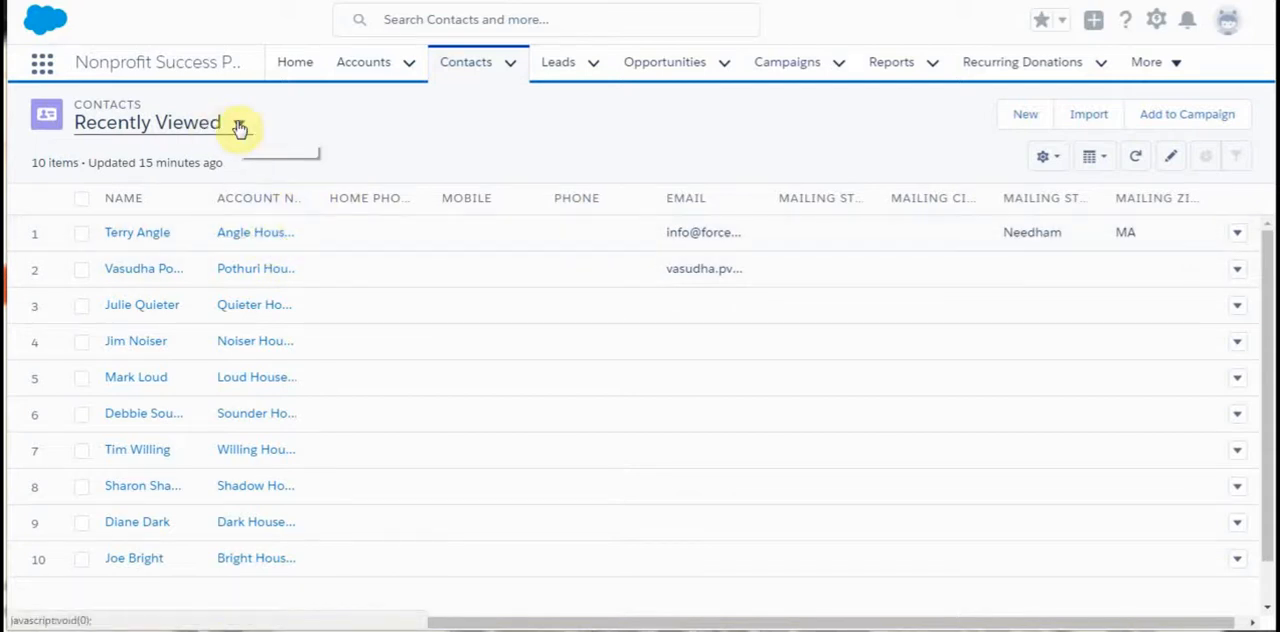
{"action": "left_click", "coordinate": [238, 122]}
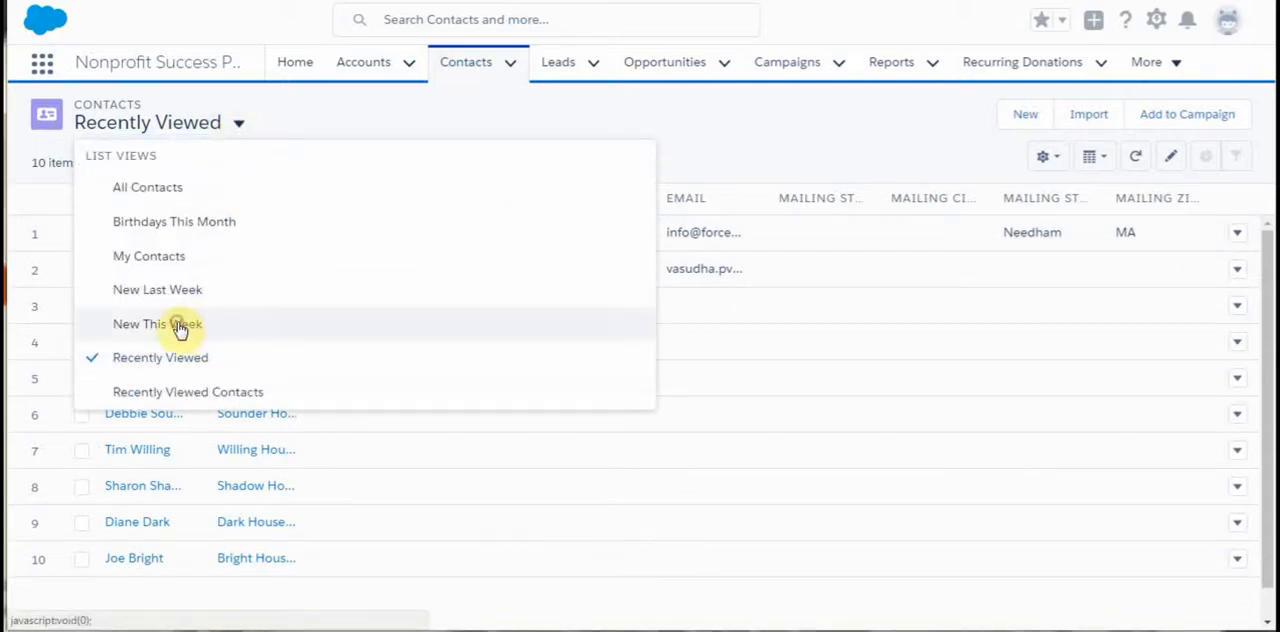
{"action": "left_click", "coordinate": [156, 322]}
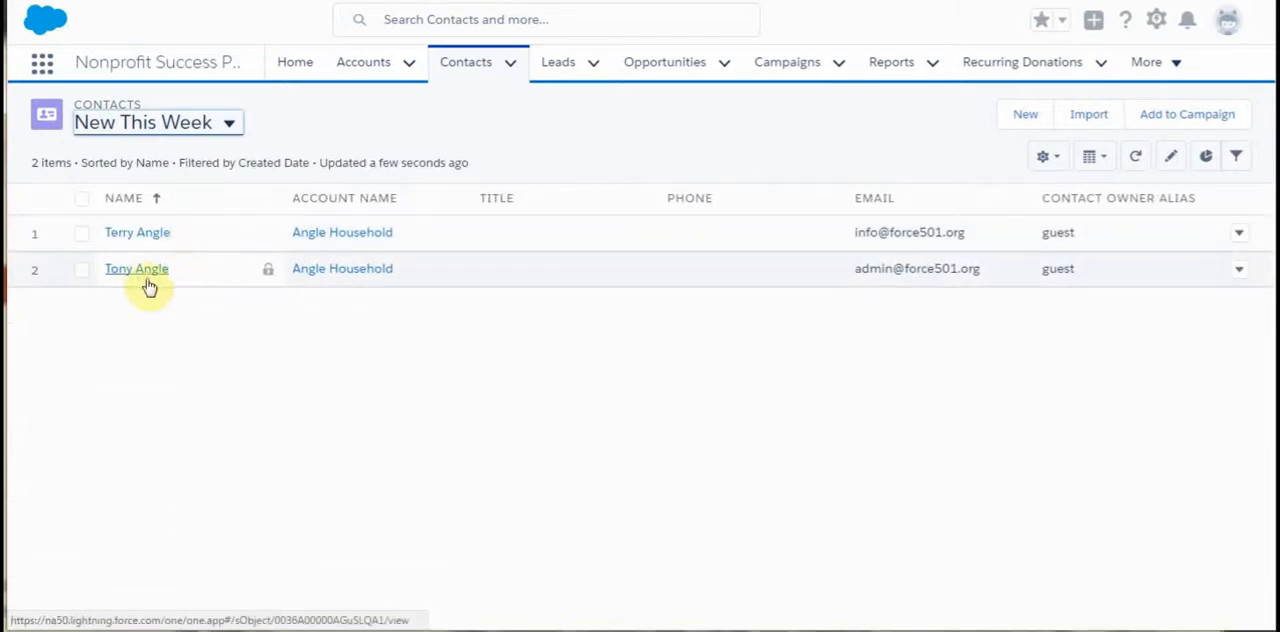
{"action": "mouse_move", "coordinate": [136, 280]}
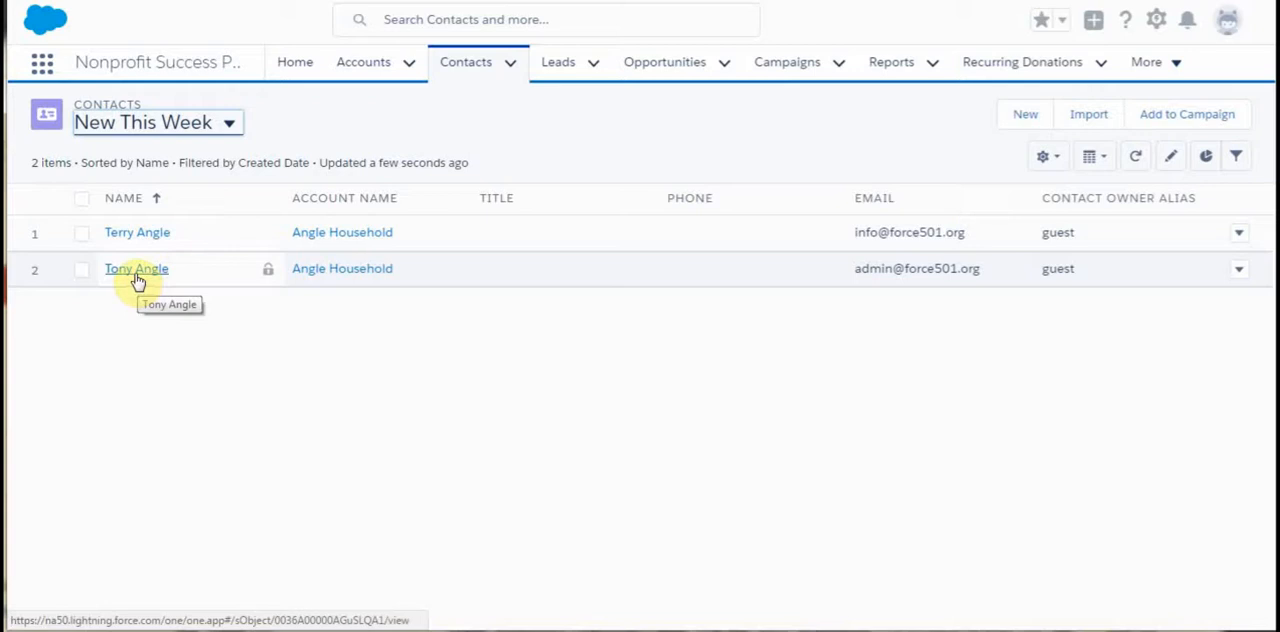
{"action": "left_click", "coordinate": [136, 268]}
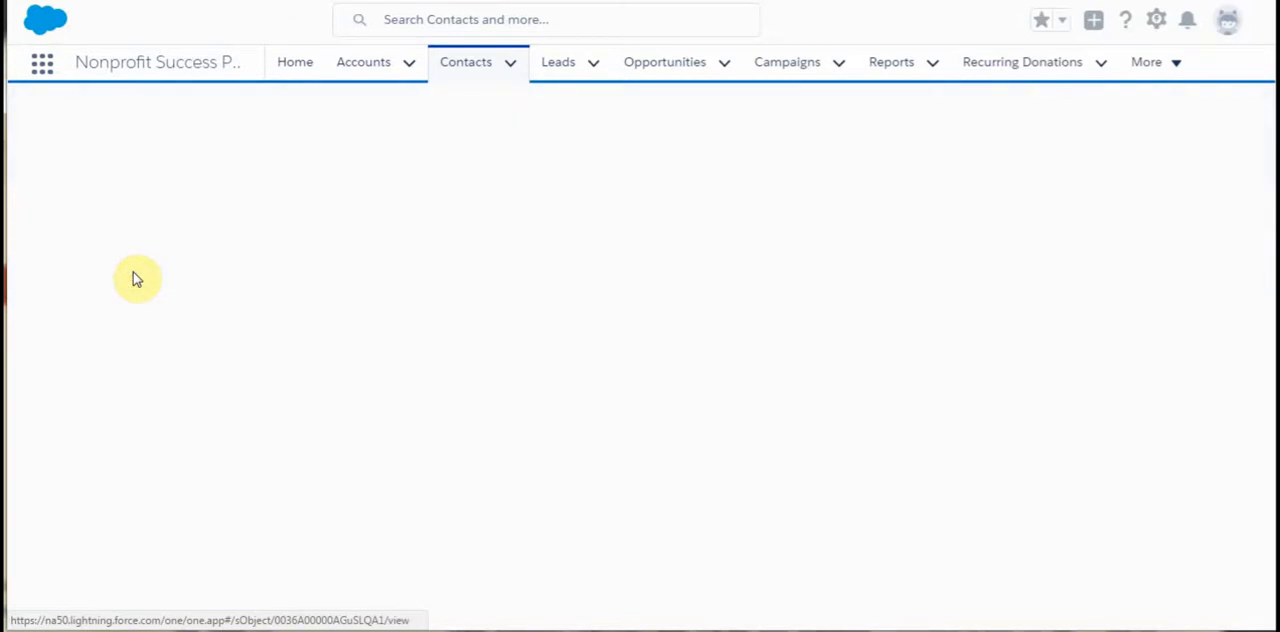
{"action": "left_click", "coordinate": [136, 278]}
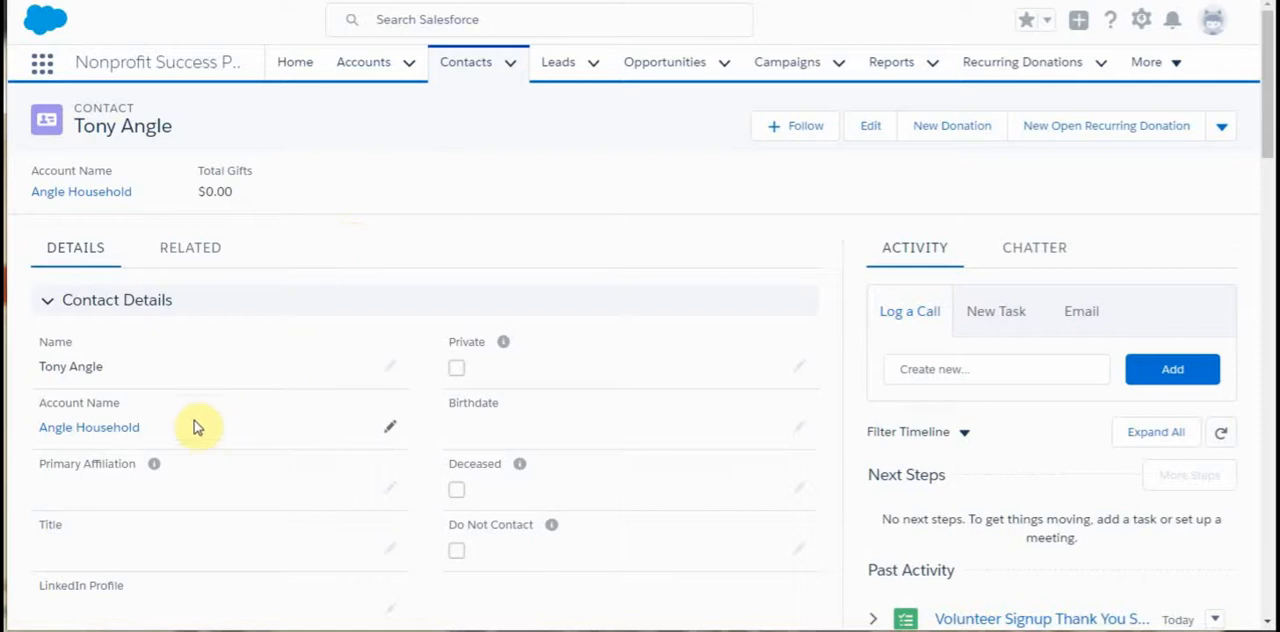
{"action": "mouse_move", "coordinate": [224, 436]}
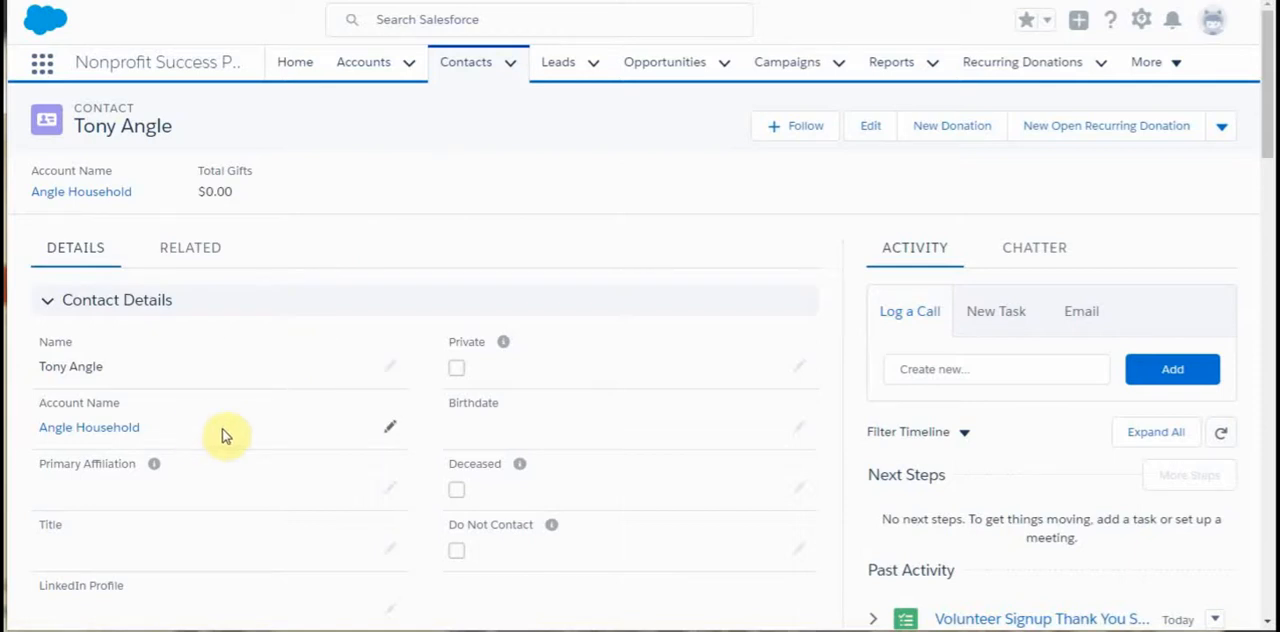
{"action": "scroll", "scroll_direction": "down", "scroll_amount": 3}
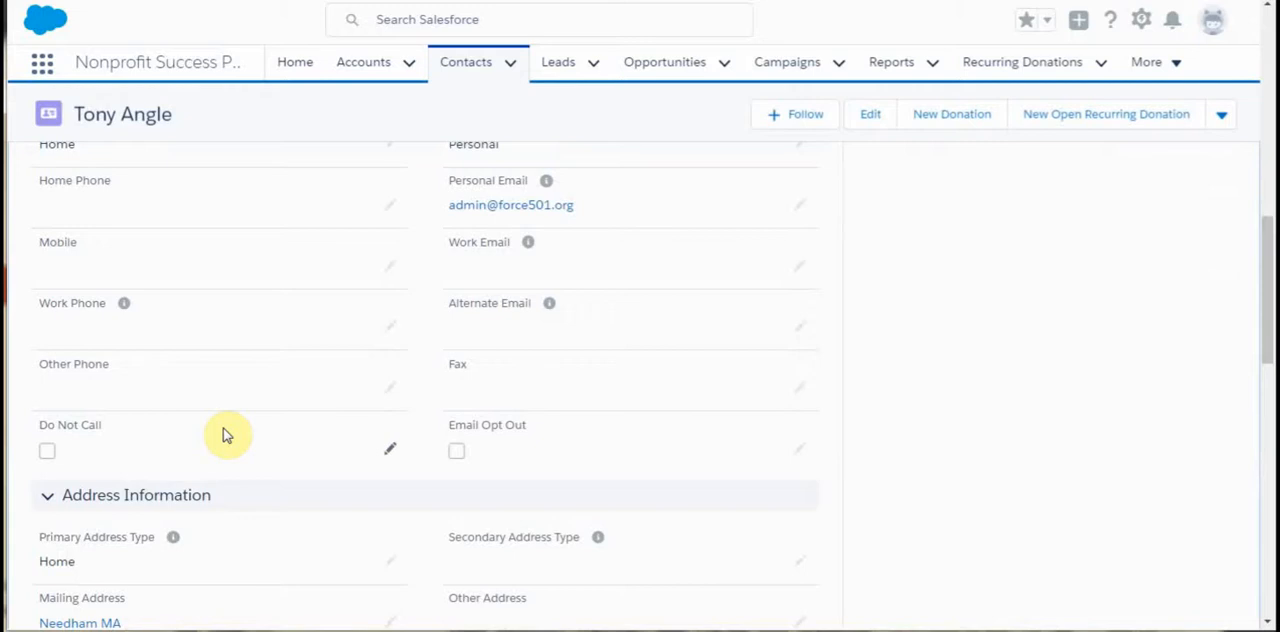
{"action": "scroll", "scroll_direction": "down", "scroll_amount": 3}
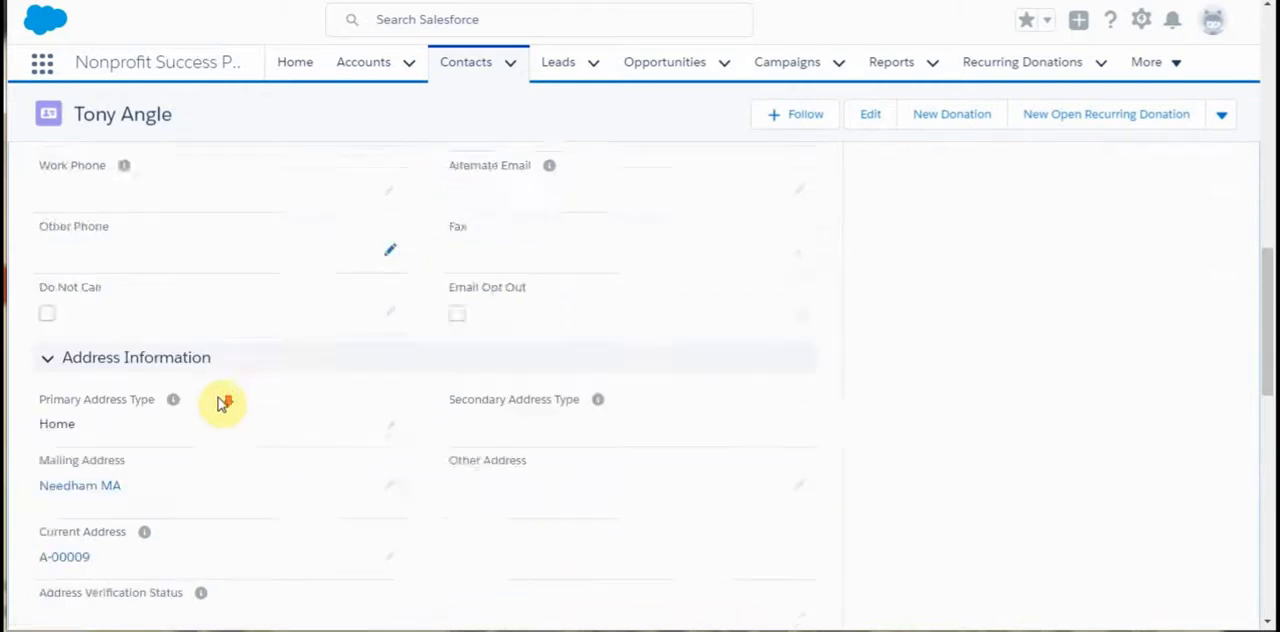
{"action": "scroll", "scroll_direction": "down", "scroll_amount": 3}
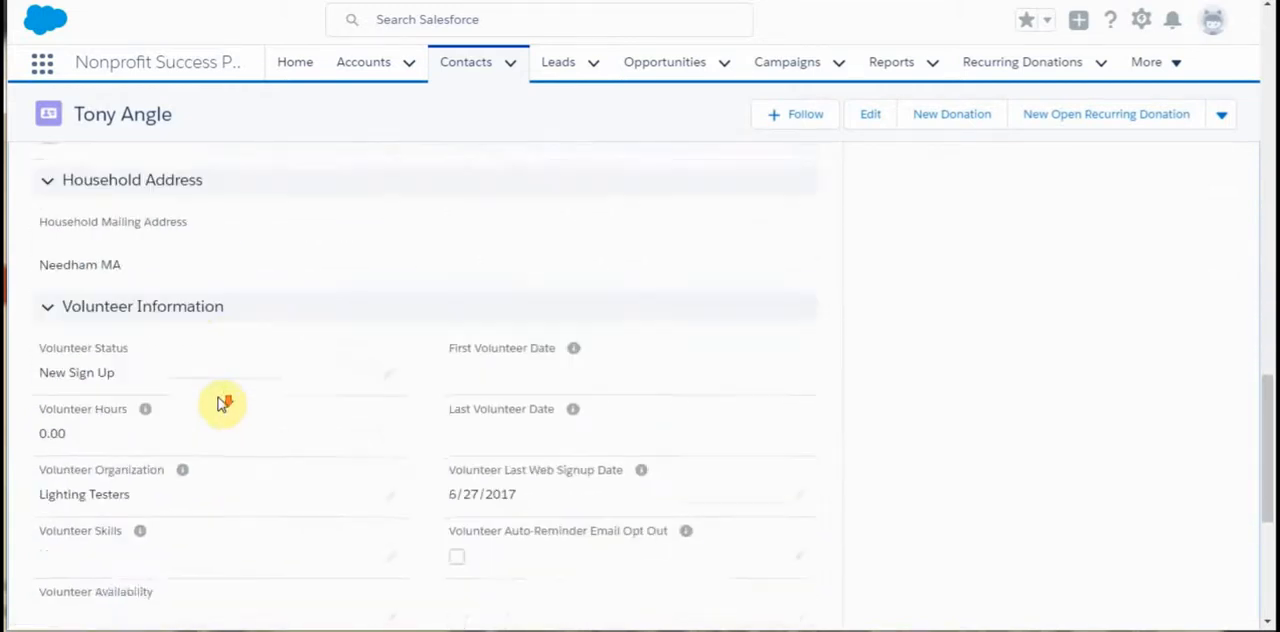
{"action": "scroll", "scroll_direction": "down", "scroll_amount": 3}
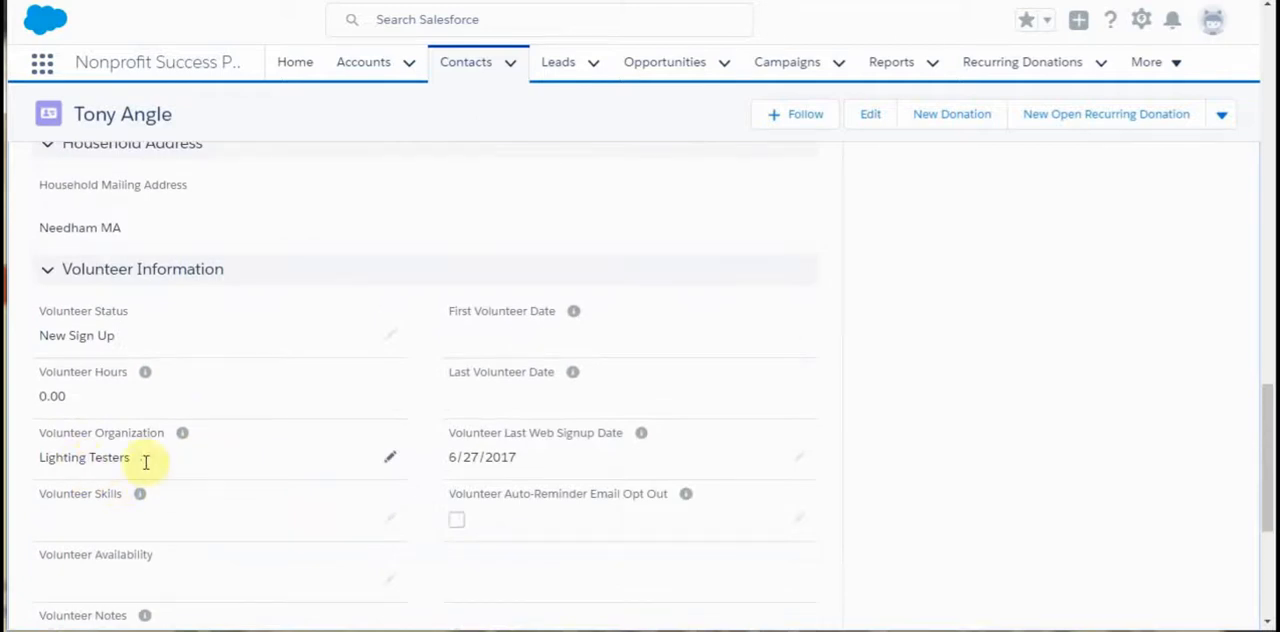
{"action": "mouse_move", "coordinate": [182, 432]}
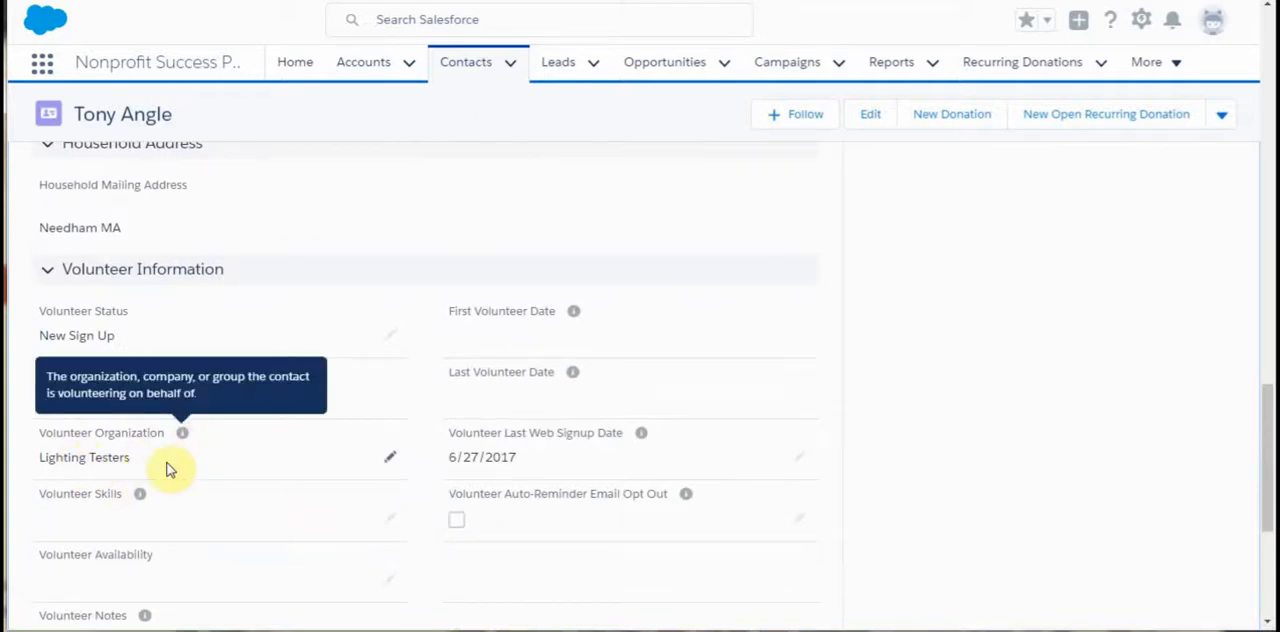
{"action": "mouse_move", "coordinate": [620, 524]}
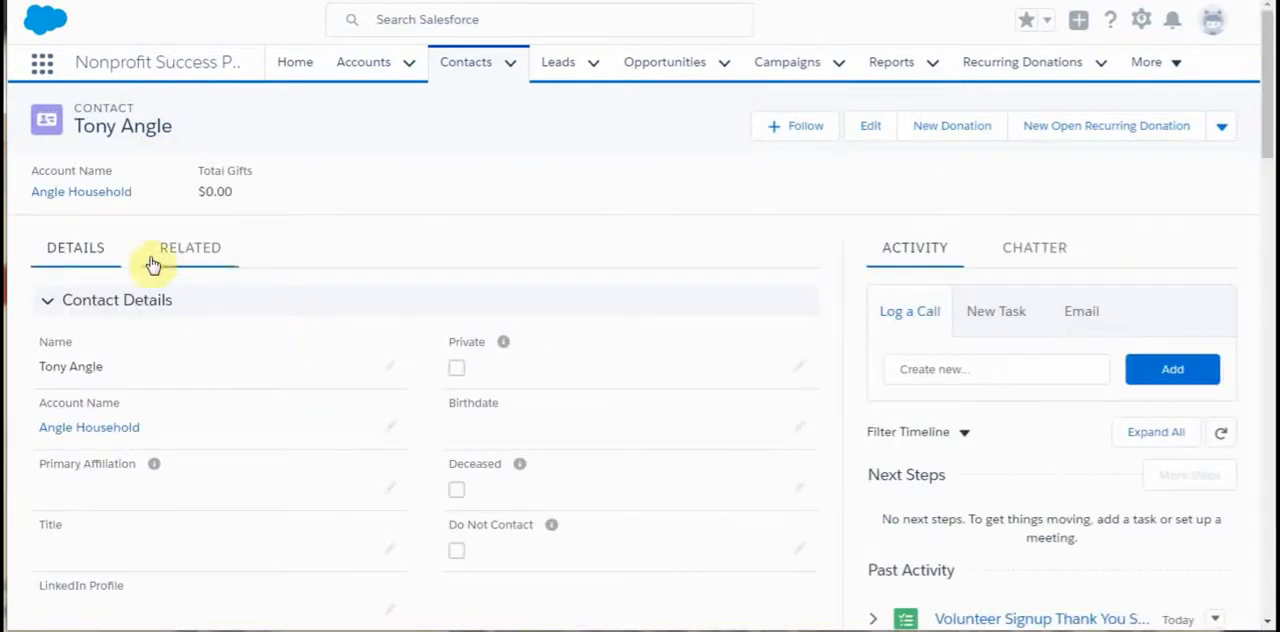
{"action": "left_click", "coordinate": [190, 246]}
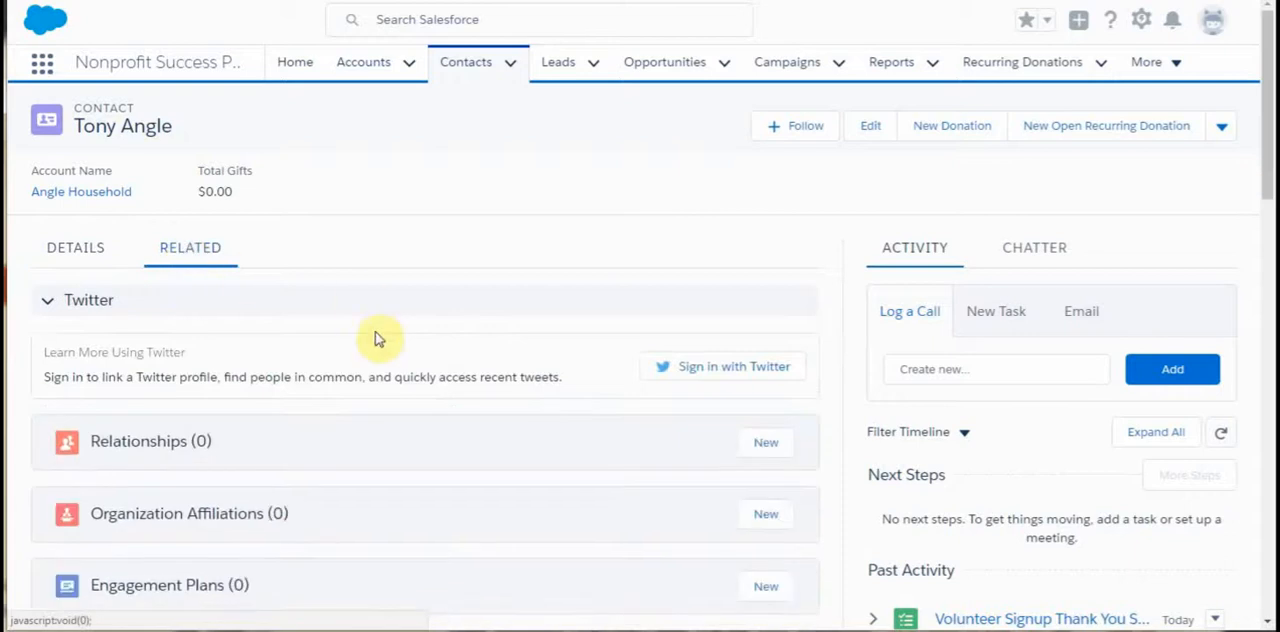
{"action": "scroll", "scroll_direction": "down", "scroll_amount": 3}
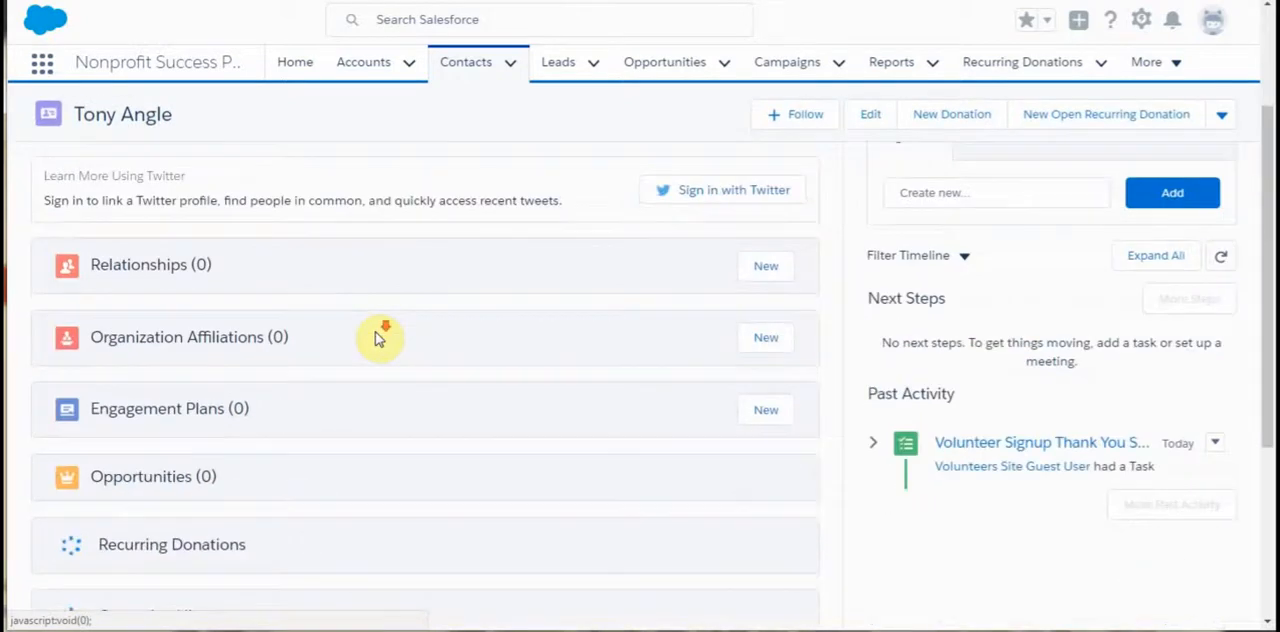
{"action": "scroll", "scroll_direction": "down", "scroll_amount": 3}
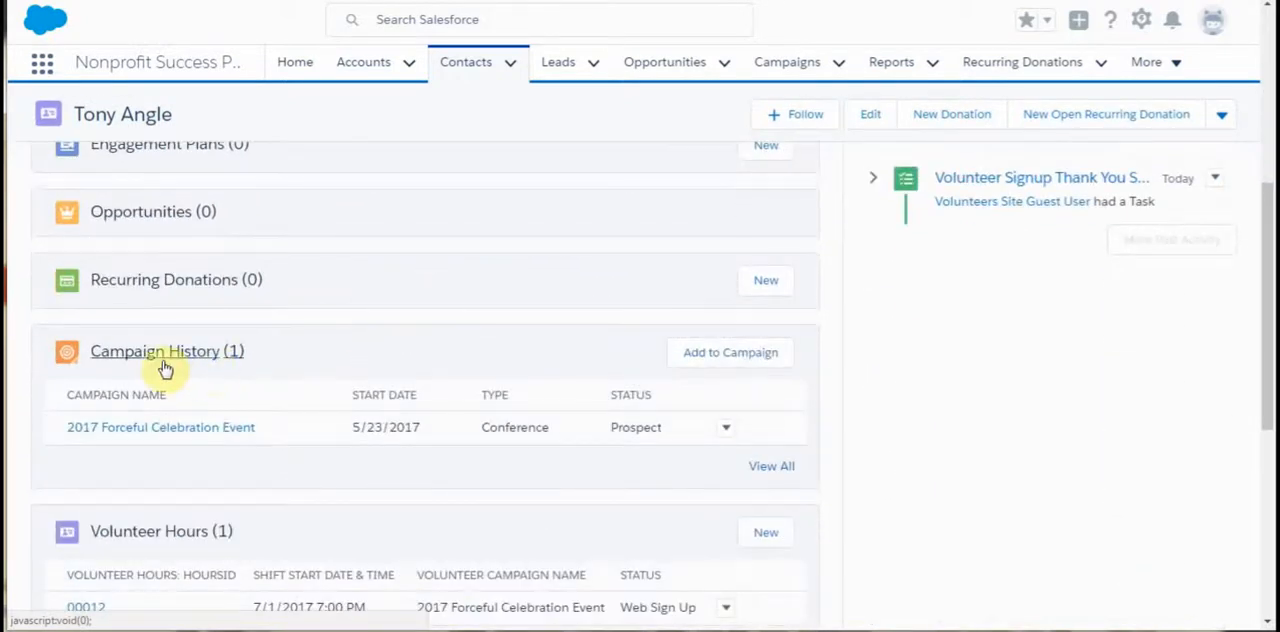
{"action": "scroll", "scroll_direction": "down", "scroll_amount": 3}
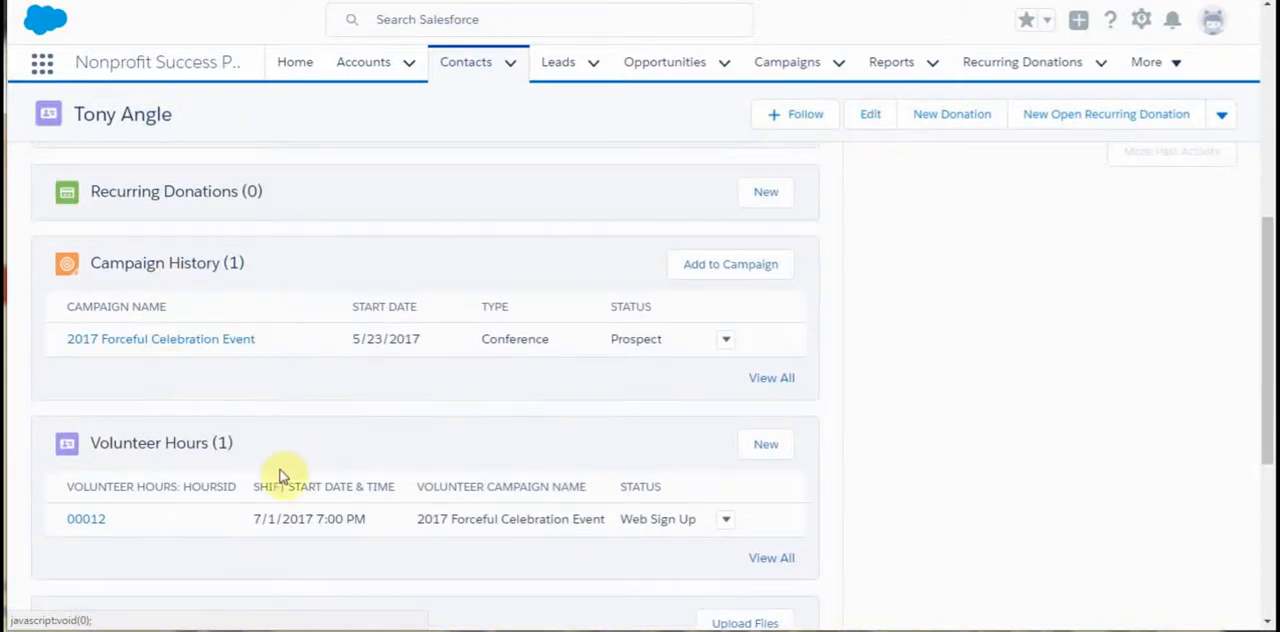
{"action": "mouse_move", "coordinate": [656, 540]}
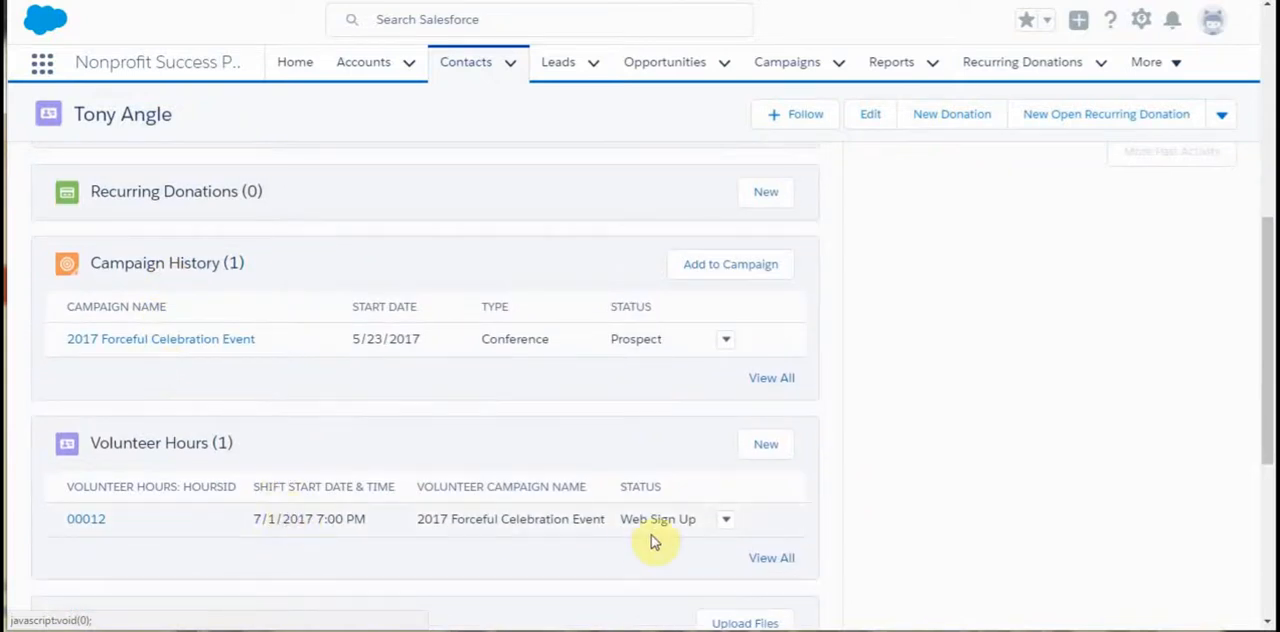
{"action": "mouse_move", "coordinate": [160, 338]}
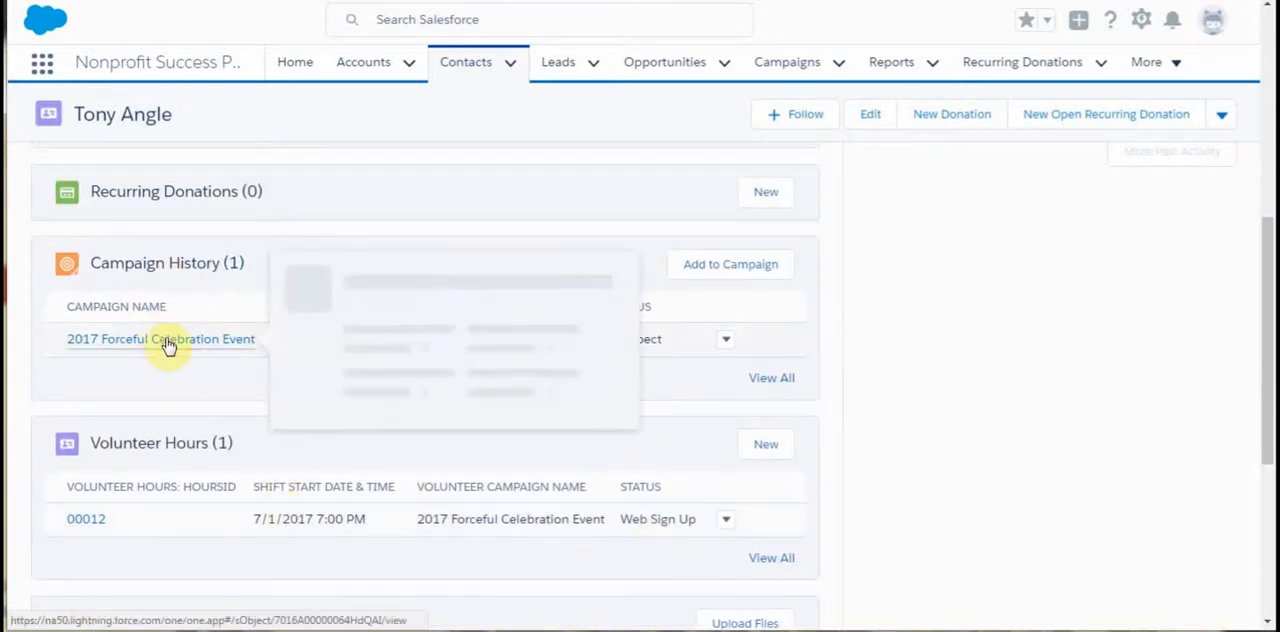
{"action": "mouse_move", "coordinate": [610, 404]}
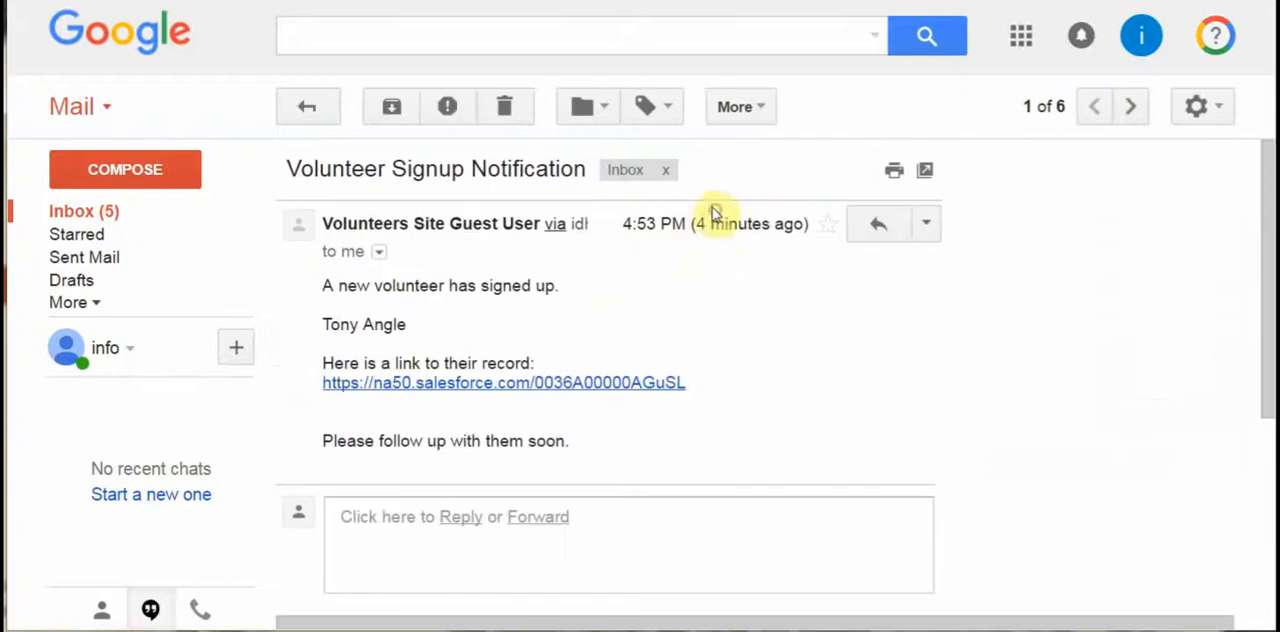
{"action": "mouse_move", "coordinate": [436, 284]}
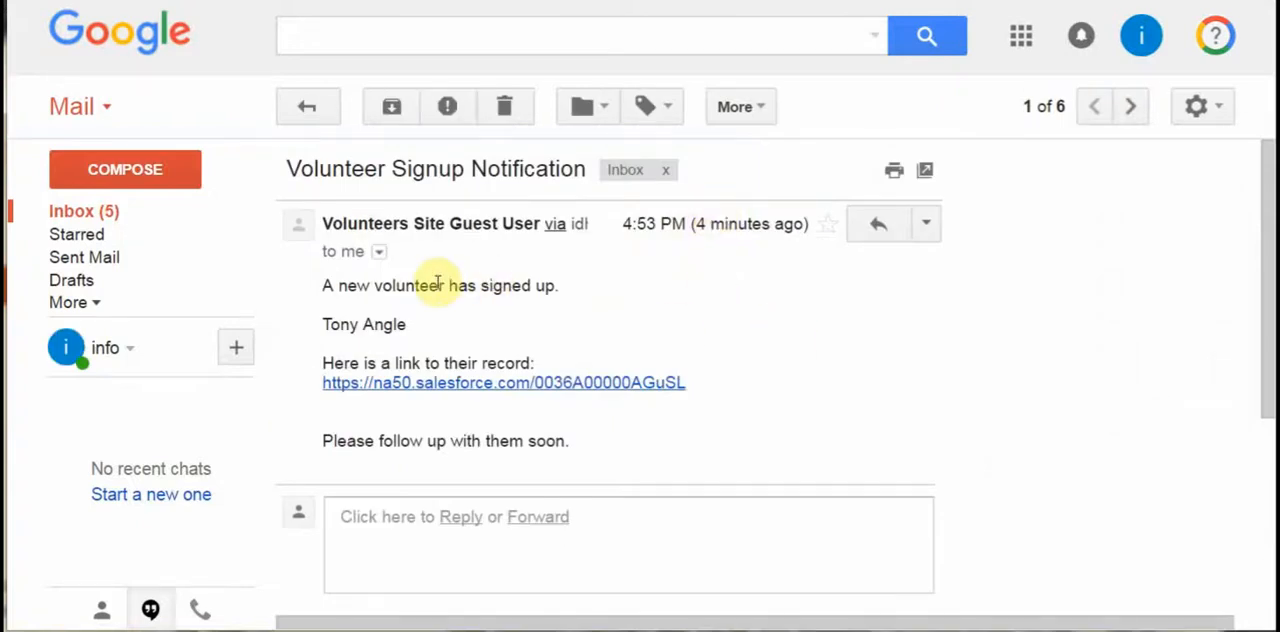
{"action": "mouse_move", "coordinate": [308, 106]}
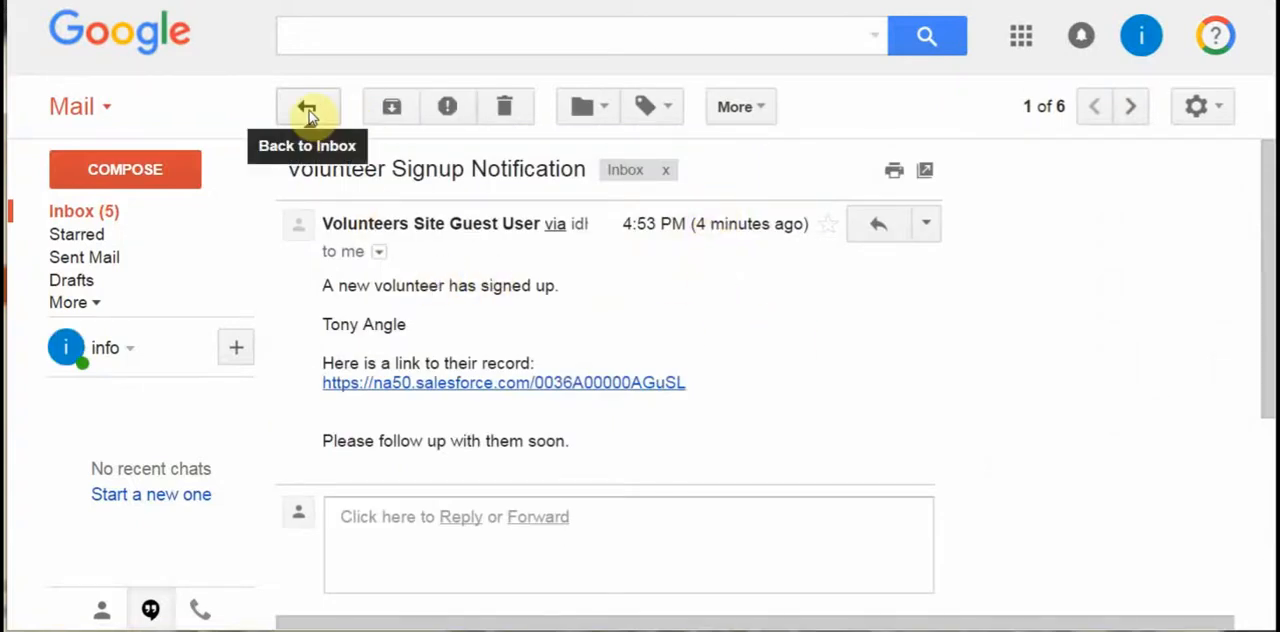
{"action": "left_click", "coordinate": [308, 106]}
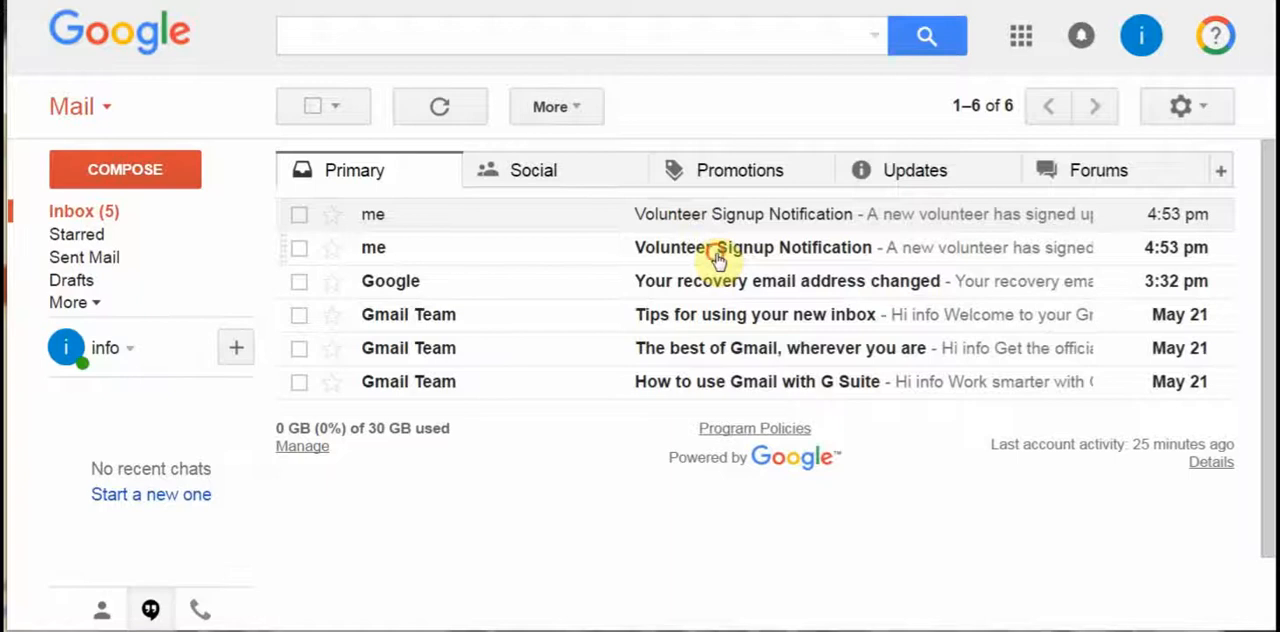
{"action": "left_click", "coordinate": [750, 246]}
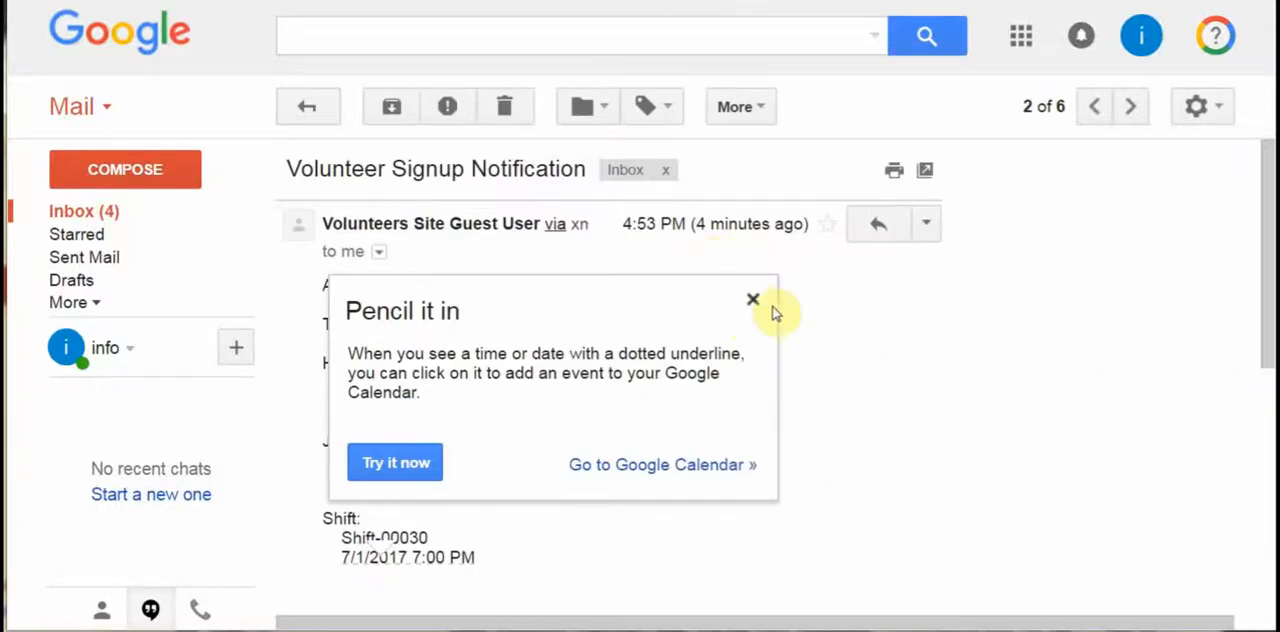
{"action": "left_click", "coordinate": [752, 300]}
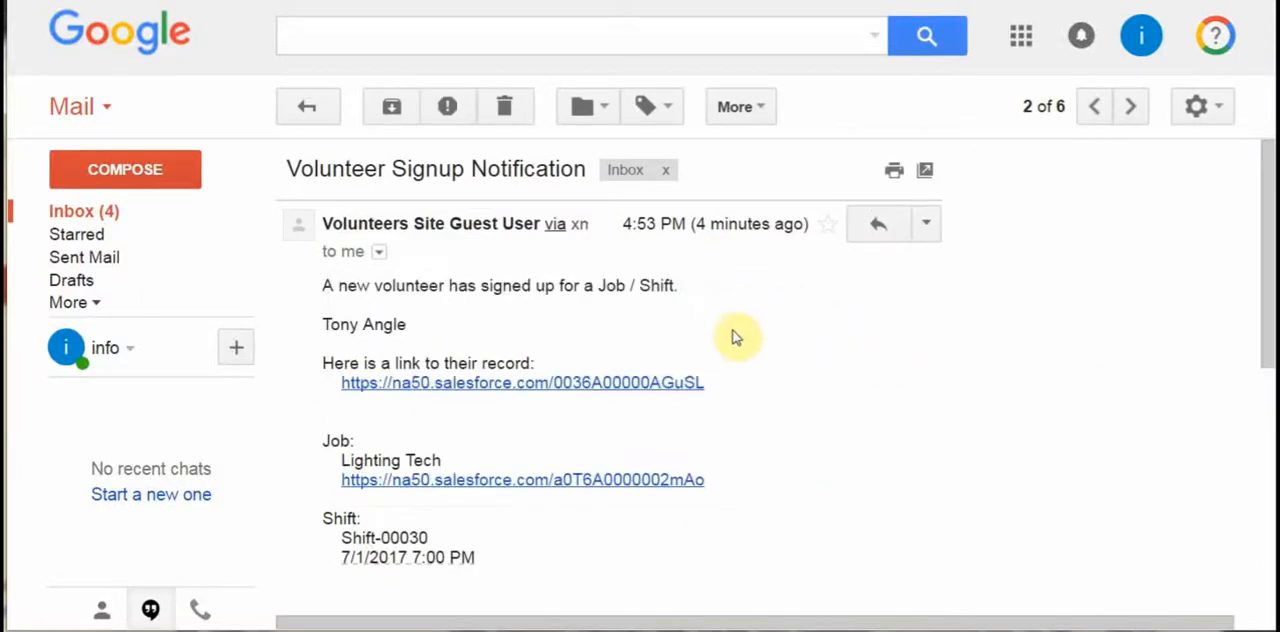
{"action": "mouse_move", "coordinate": [730, 388]}
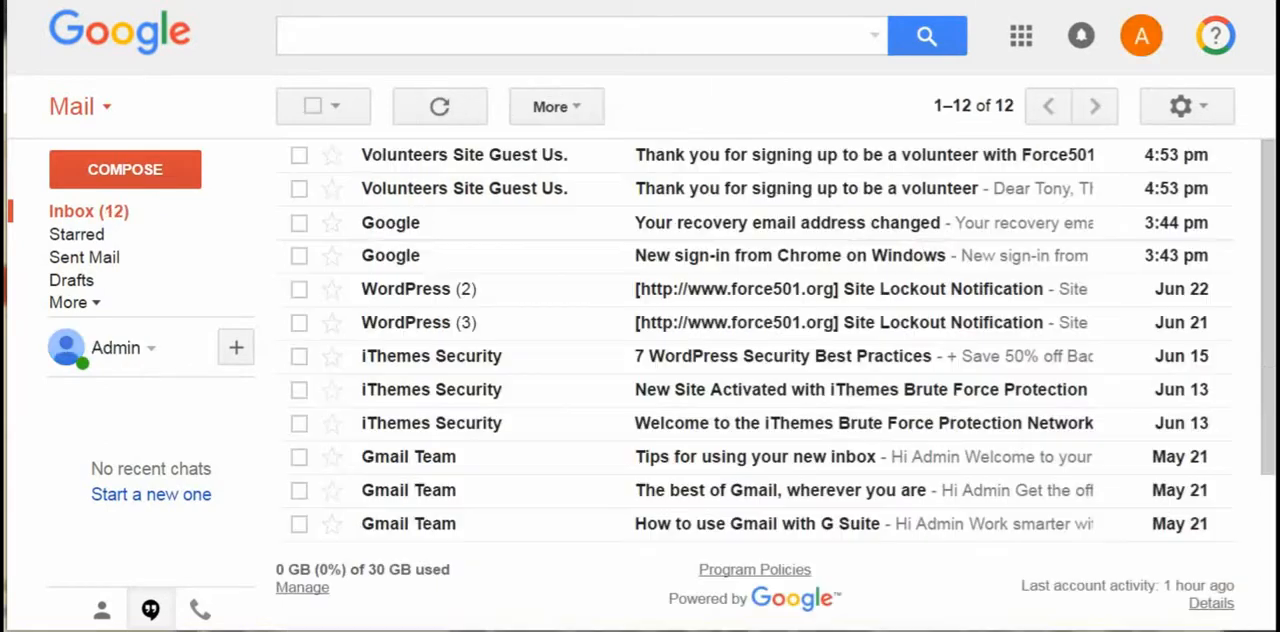
{"action": "mouse_move", "coordinate": [684, 164]}
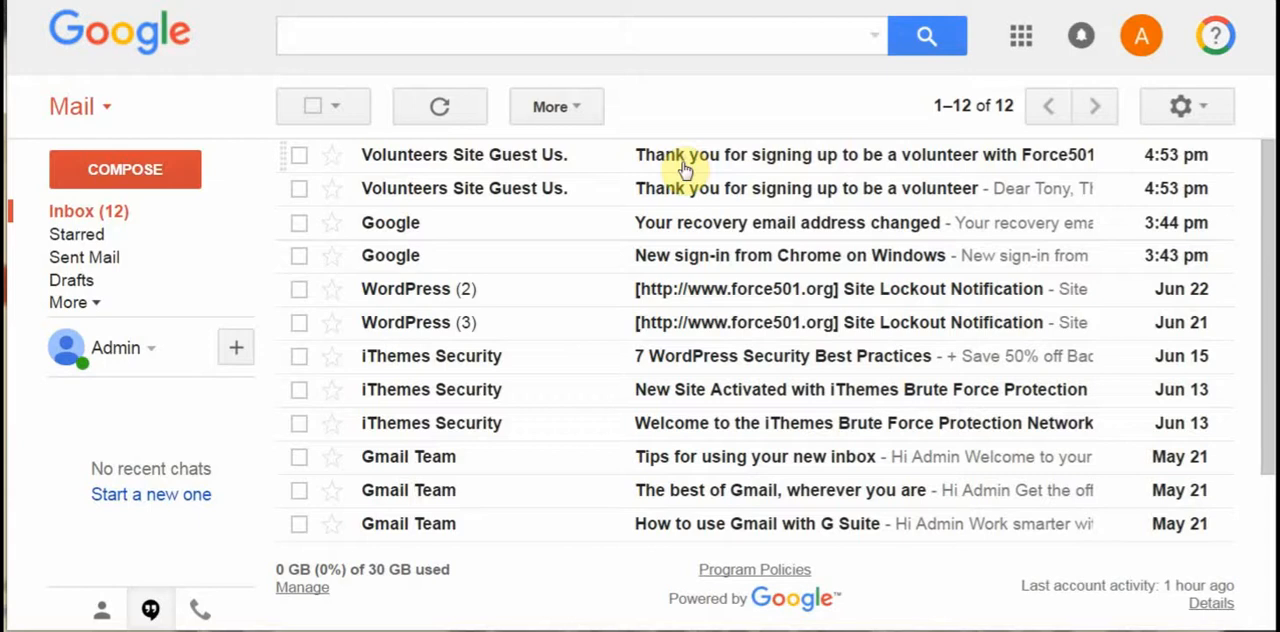
{"action": "mouse_move", "coordinate": [718, 170]}
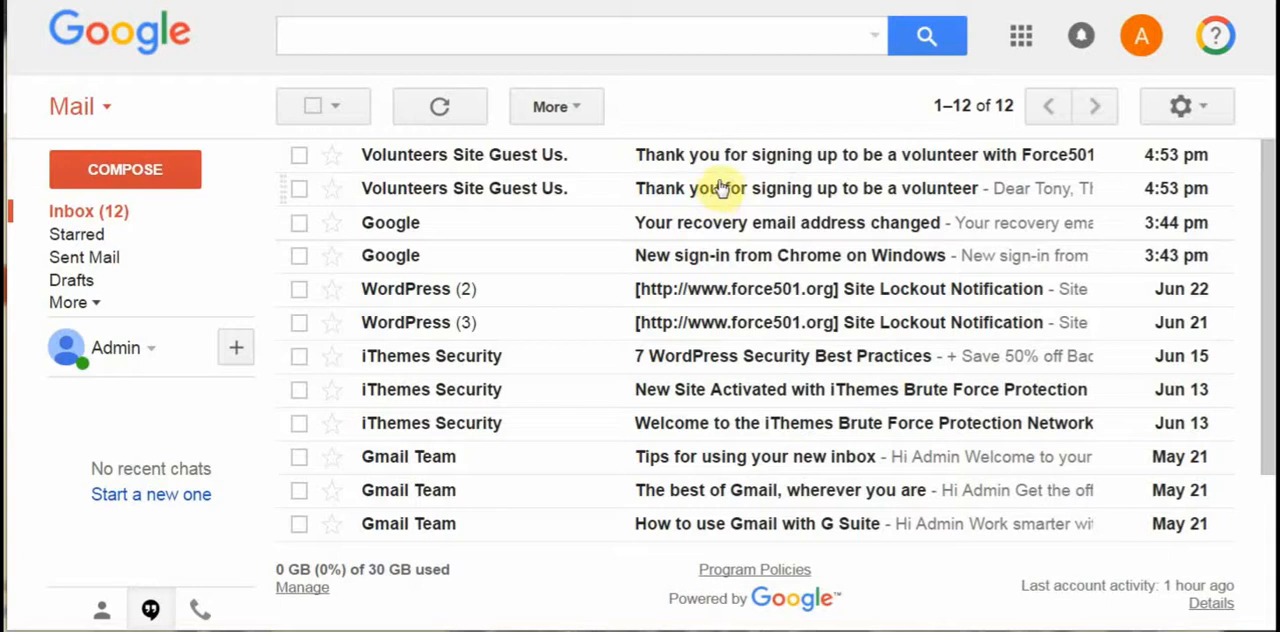
{"action": "mouse_move", "coordinate": [736, 164]}
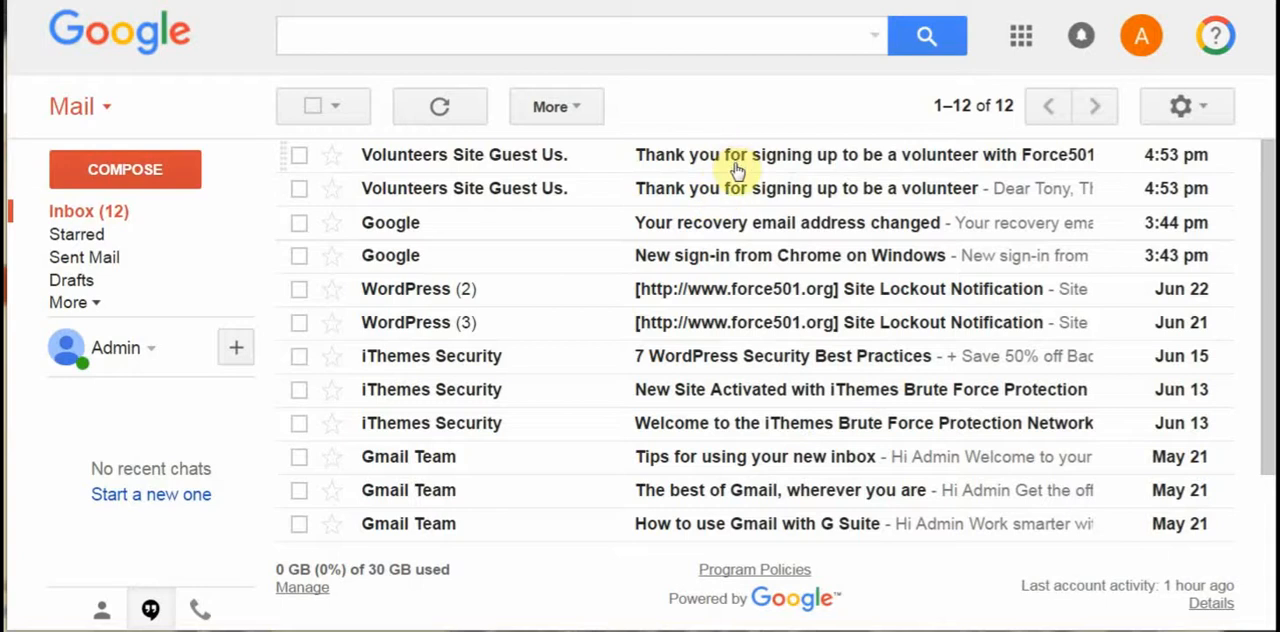
Read the 'Thank you for signing up to be a volunteer' email confirming Lighting Tech on 7/1/2017 7:00 PM.
{"action": "left_click", "coordinate": [860, 154]}
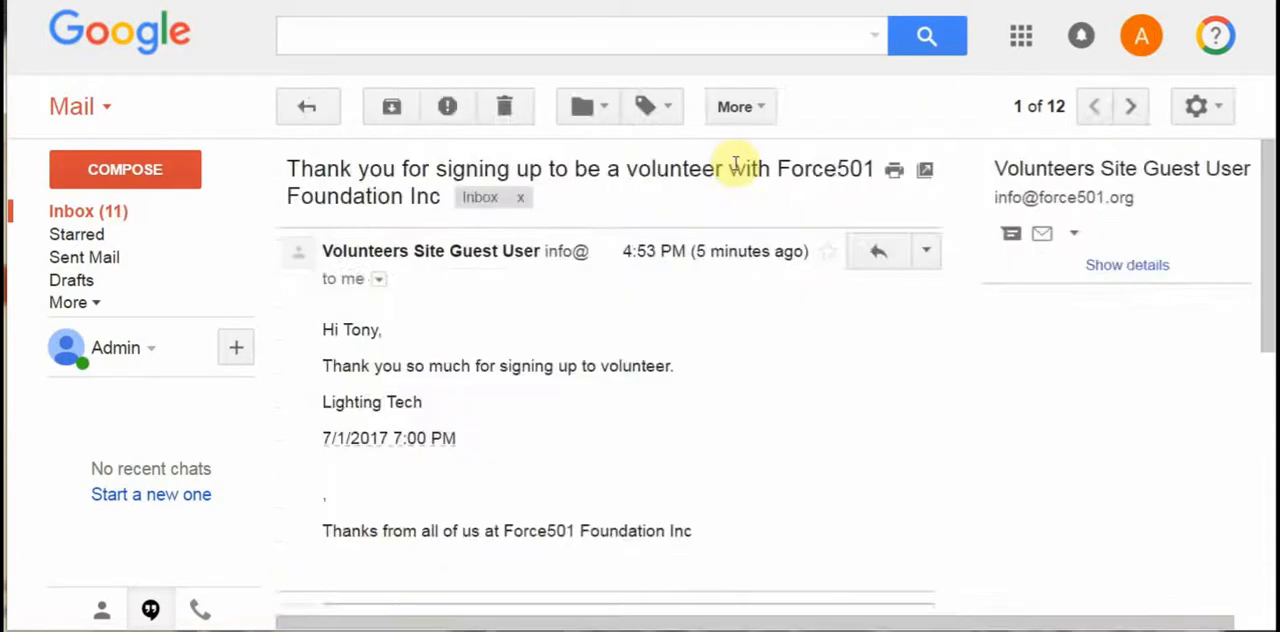
{"action": "scroll", "scroll_direction": "down", "scroll_amount": 3}
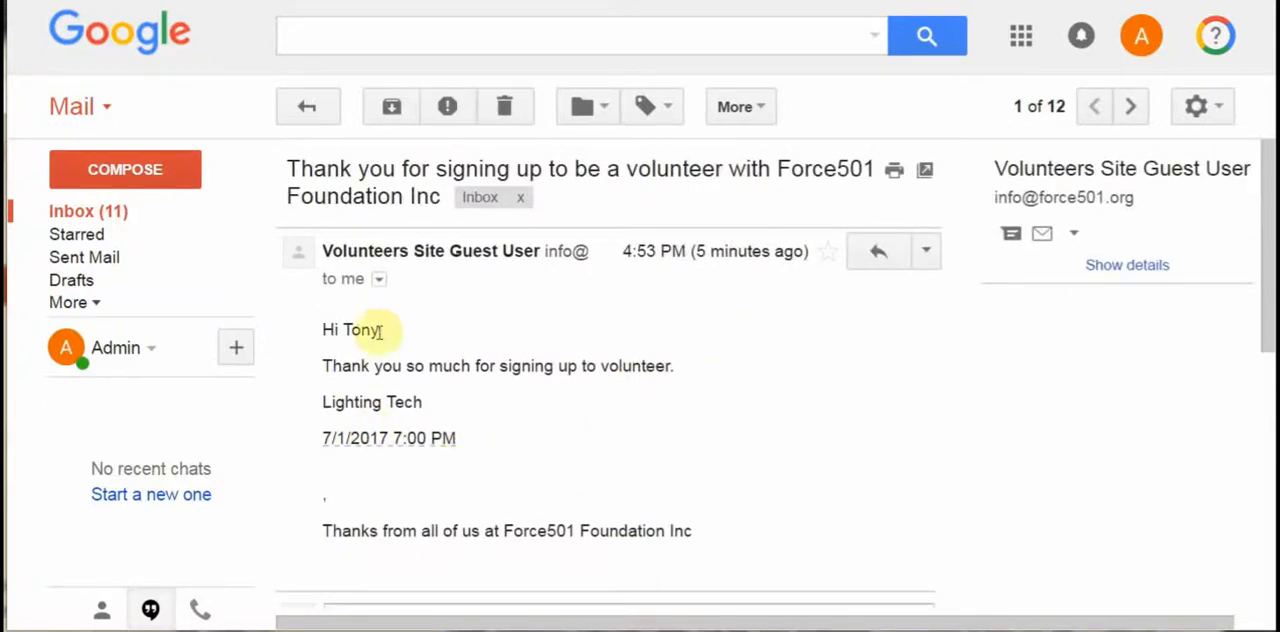
{"action": "mouse_move", "coordinate": [430, 410]}
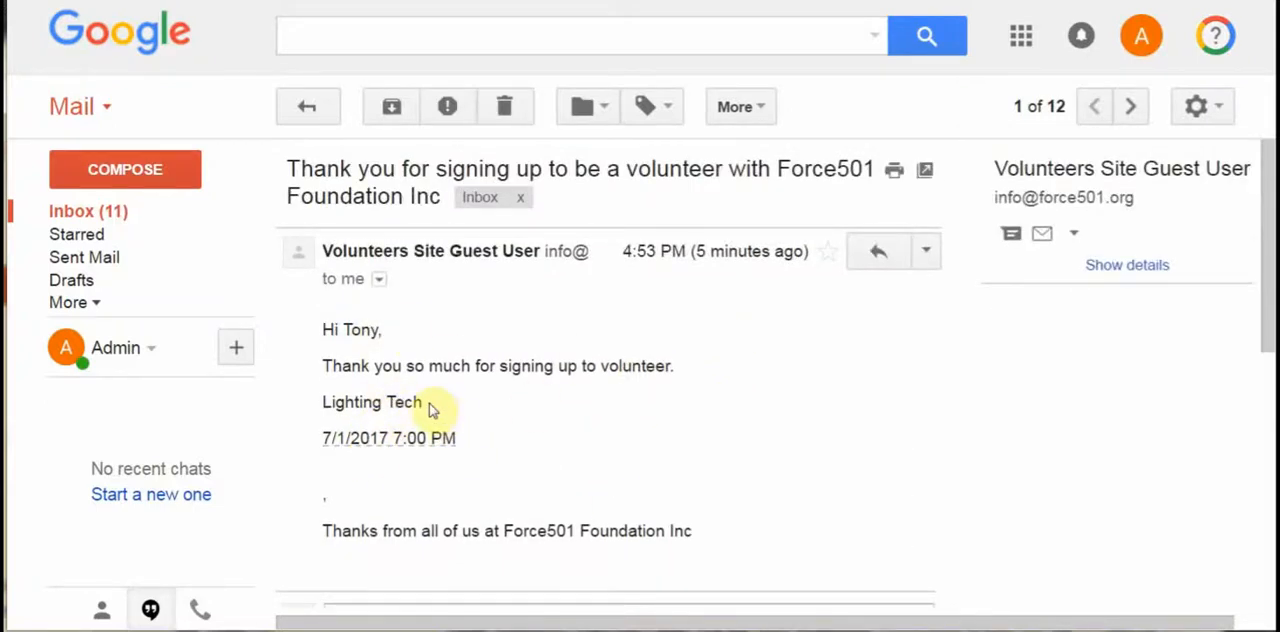
{"action": "mouse_move", "coordinate": [430, 410]}
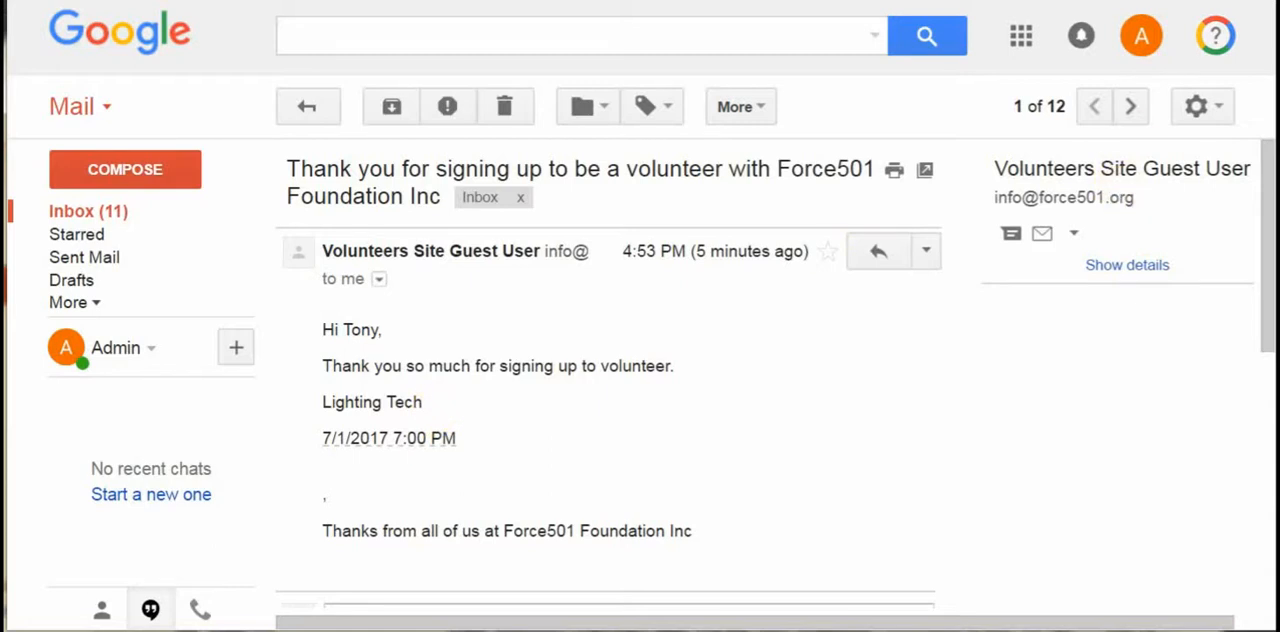